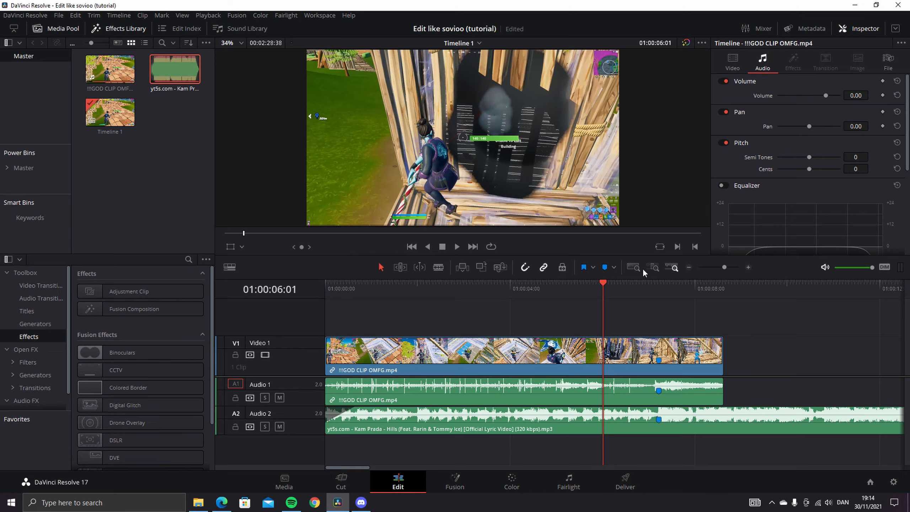
- Search the Effects Library for 'twixtor' to find the Twixtor effect
click(522, 283)
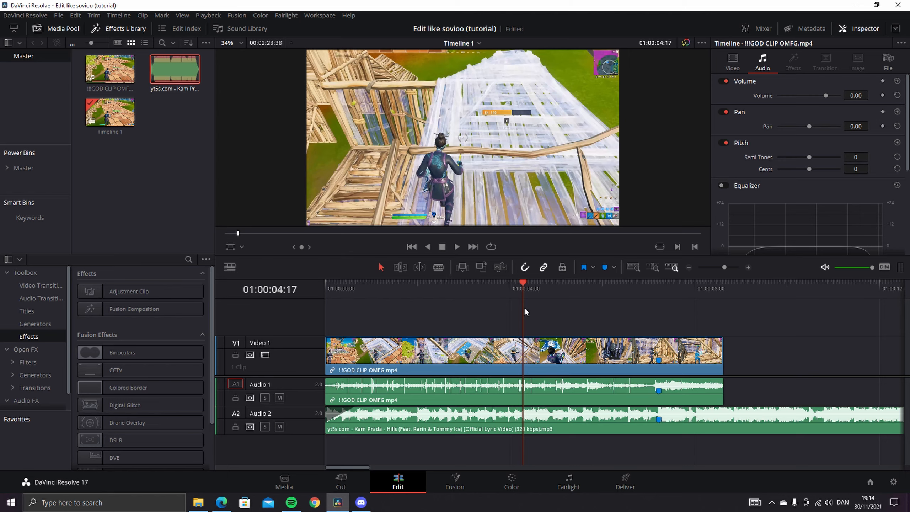
mouse_move(523, 304)
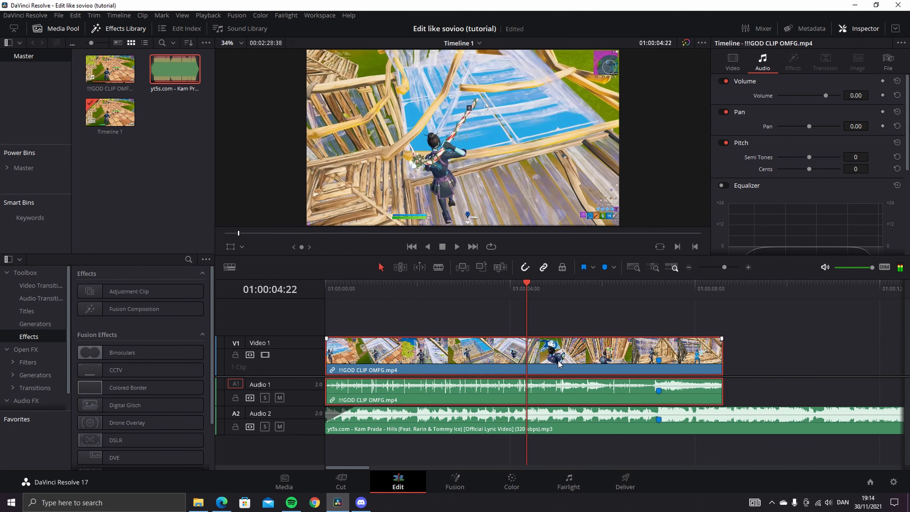
right_click(557, 354)
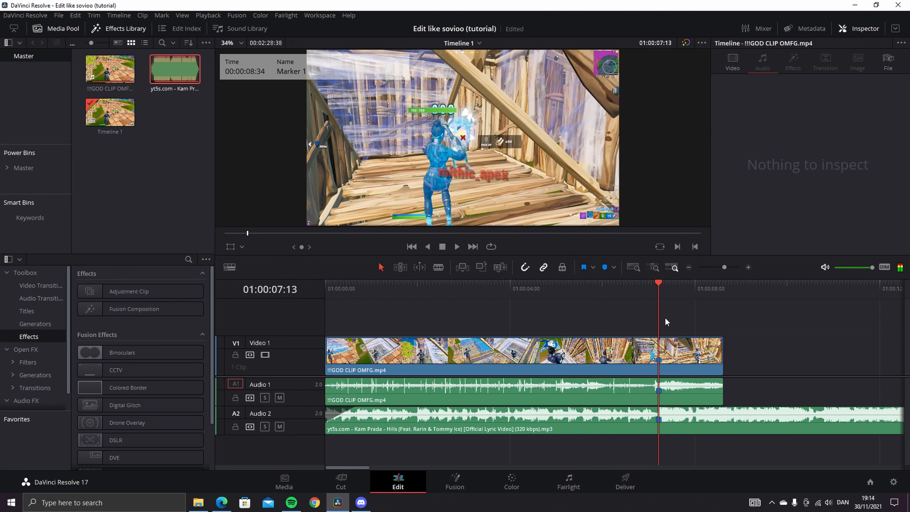
click(523, 353)
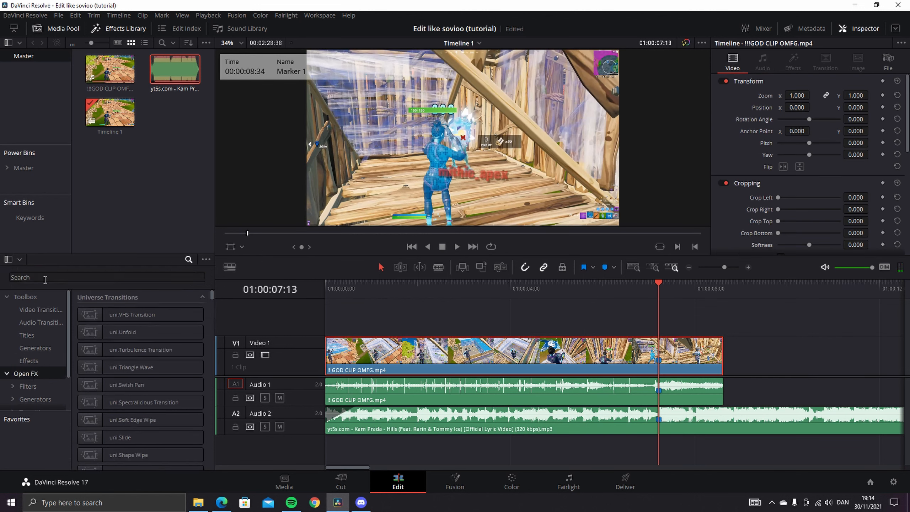
click(104, 276)
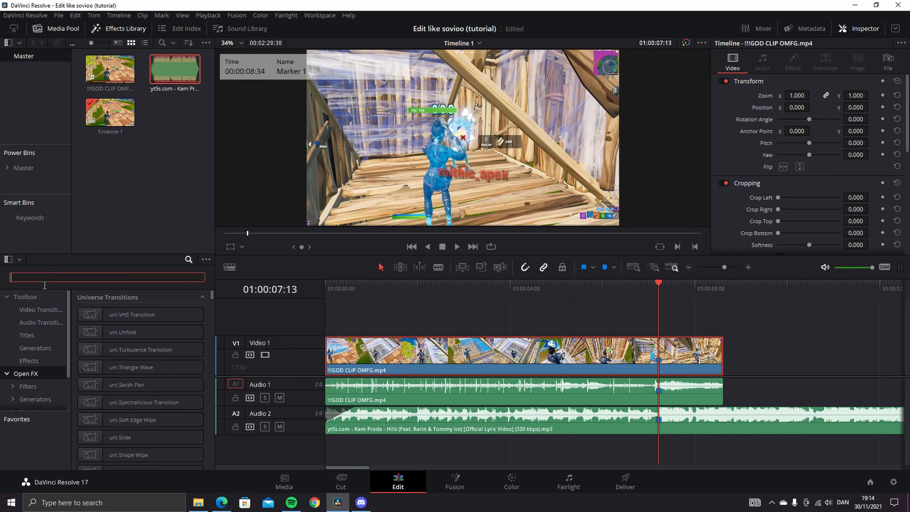
text(twixtor)
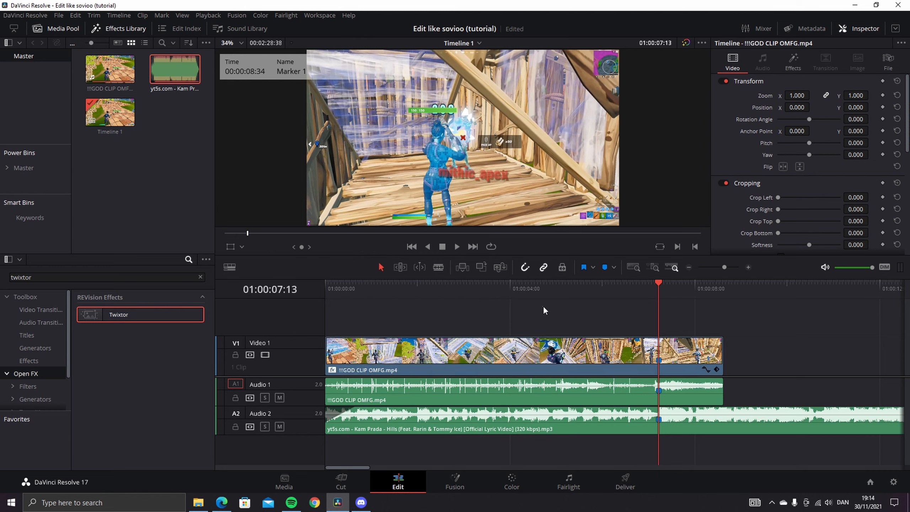
mouse_move(513, 320)
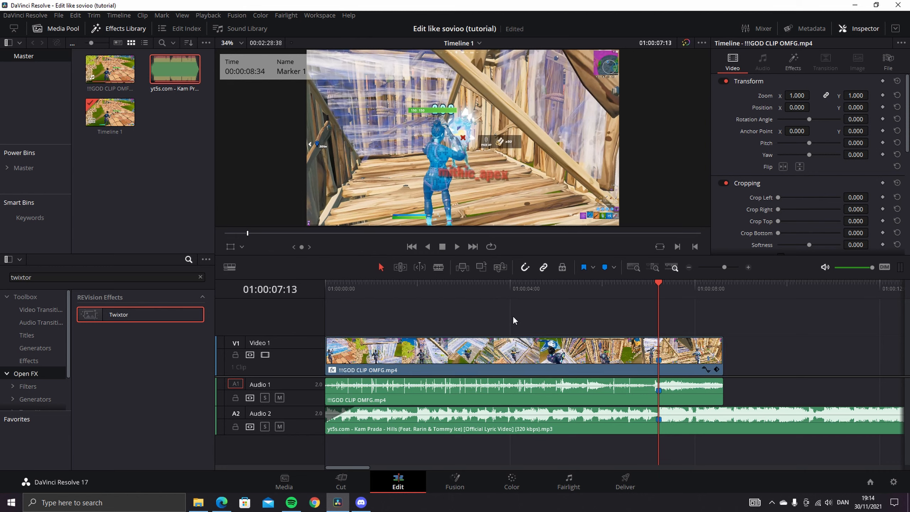
- Apply Twixtor to the V1 gameplay clip and show its settings in the Inspector's Effects tab
right_click(684, 354)
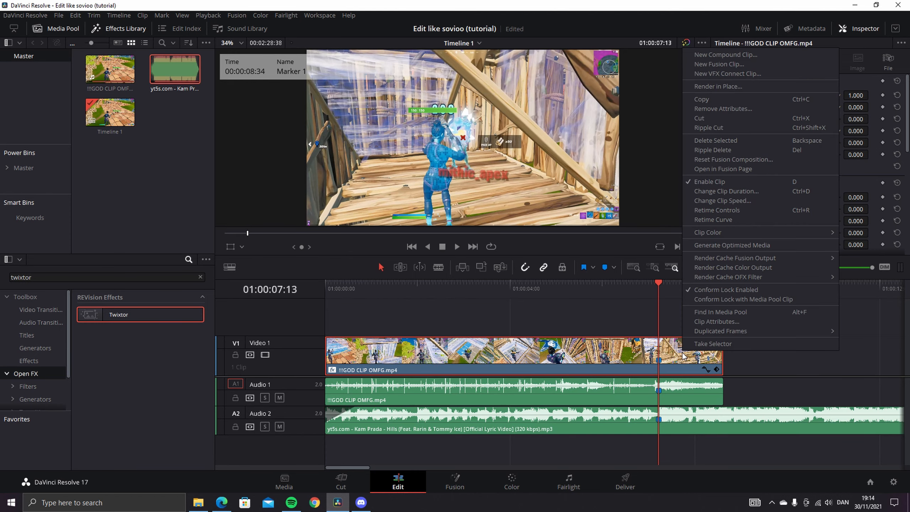
click(864, 28)
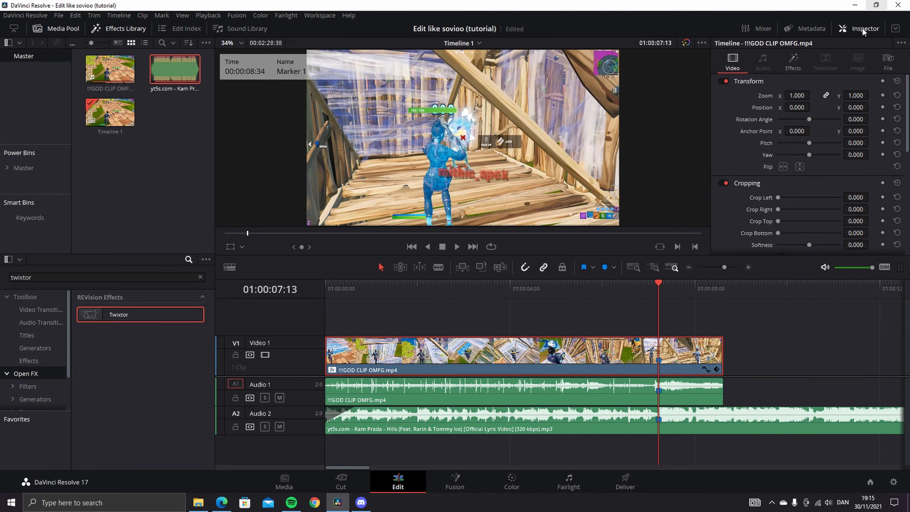
click(791, 61)
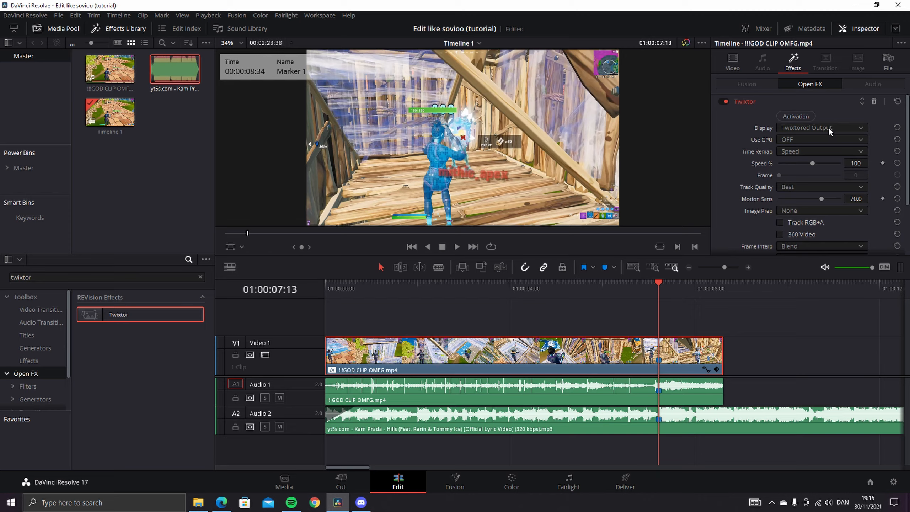
click(592, 283)
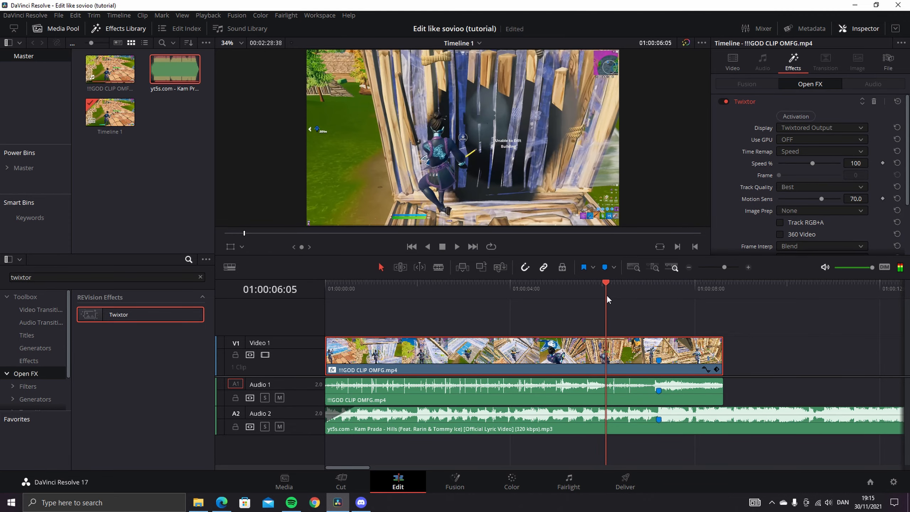
- Keyframe the Twixtor Speed % at the marked moment, entering a value of 65
click(632, 284)
text(20)
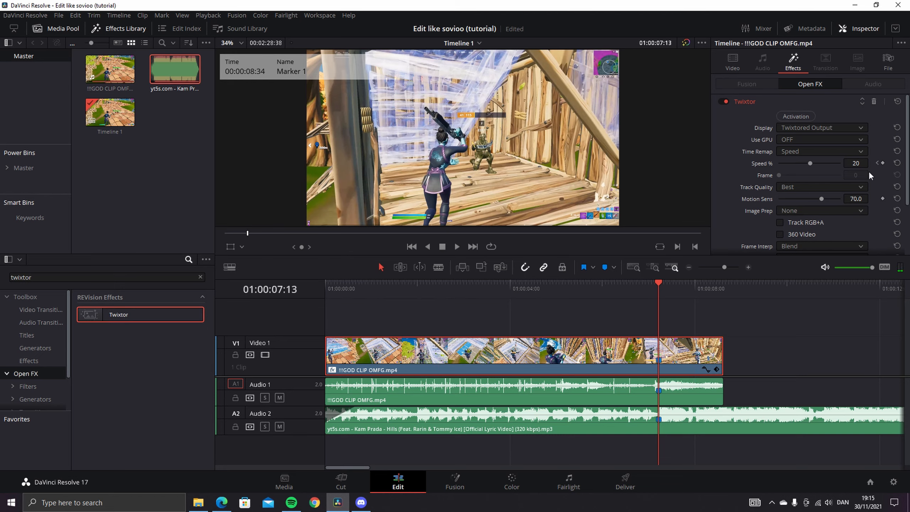
mouse_move(692, 297)
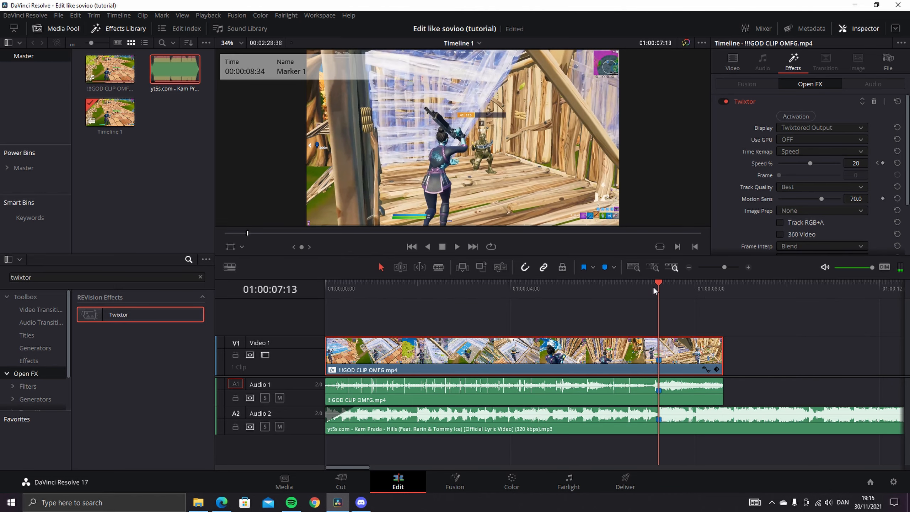
text(65)
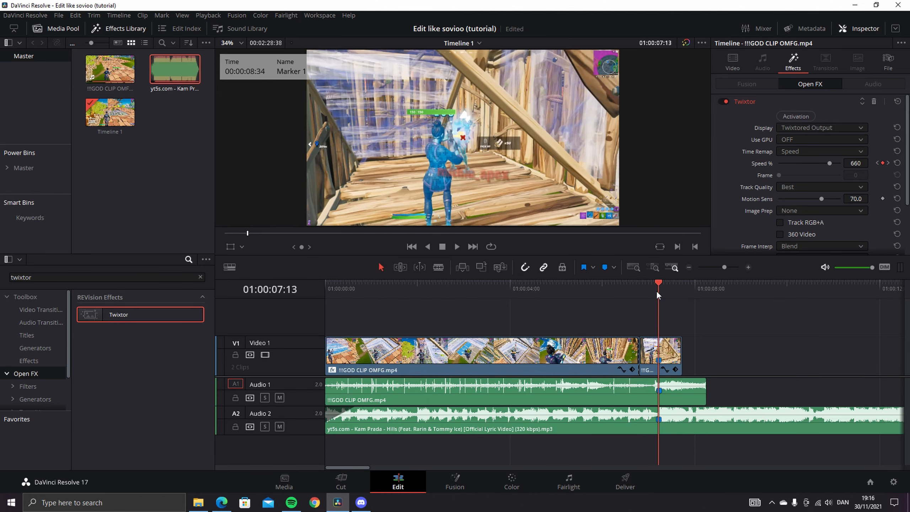
- Visit the Color page, then place Mask for tutorial.mov on V2 above the kill and select it
click(662, 351)
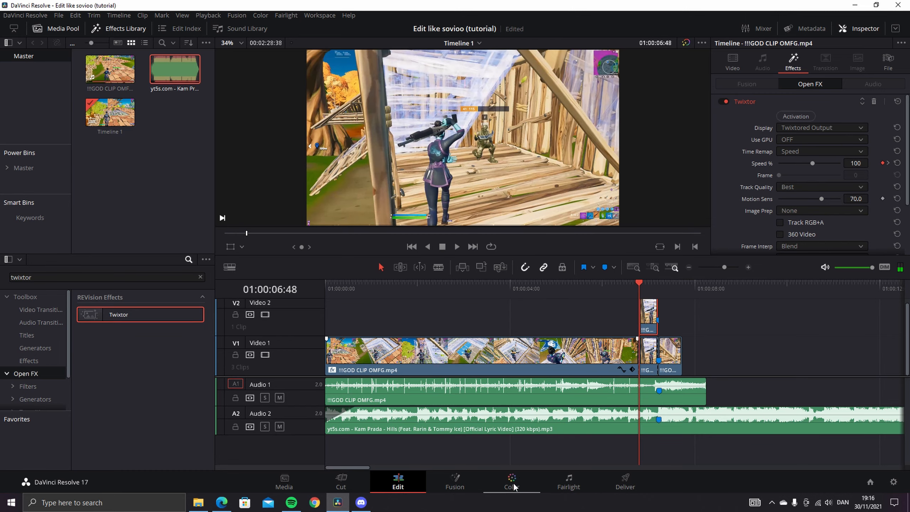
click(511, 480)
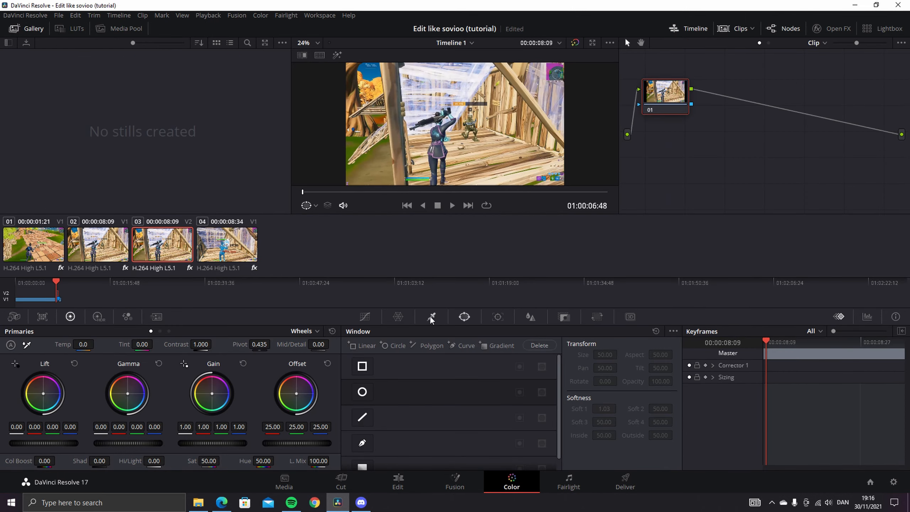
mouse_move(514, 323)
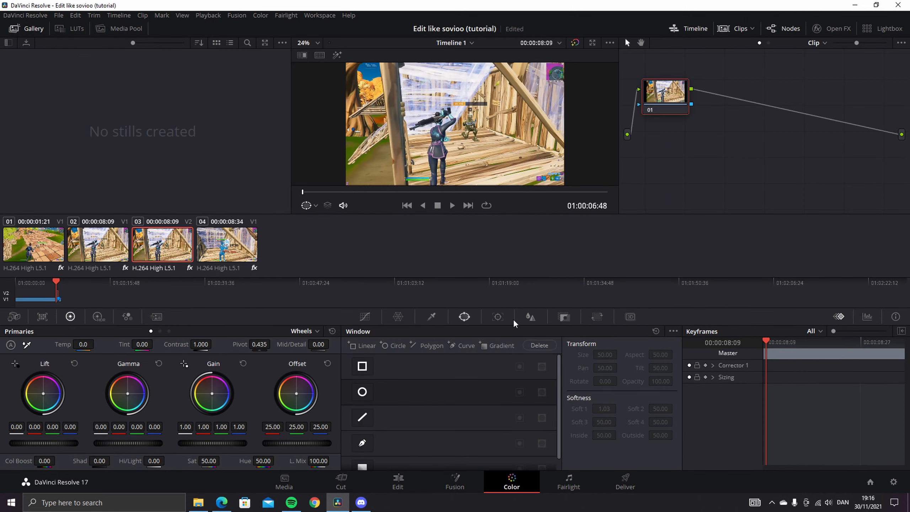
click(397, 480)
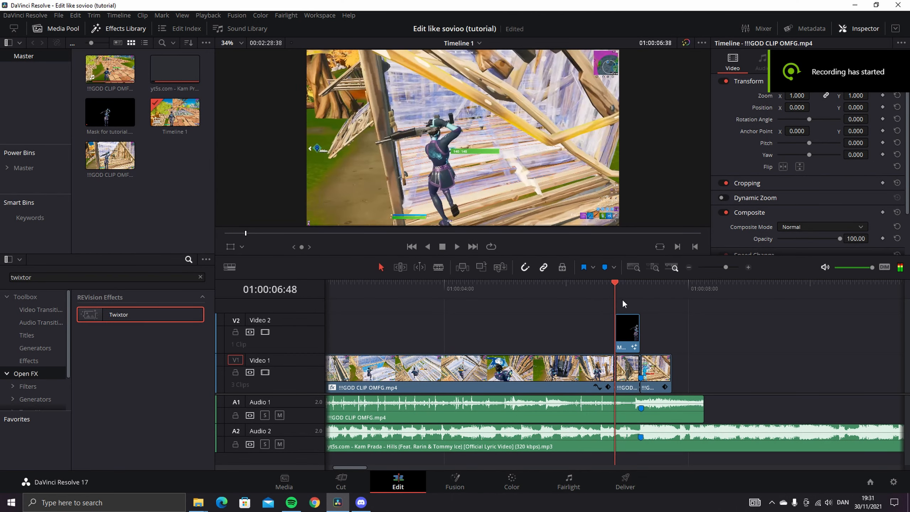
click(626, 331)
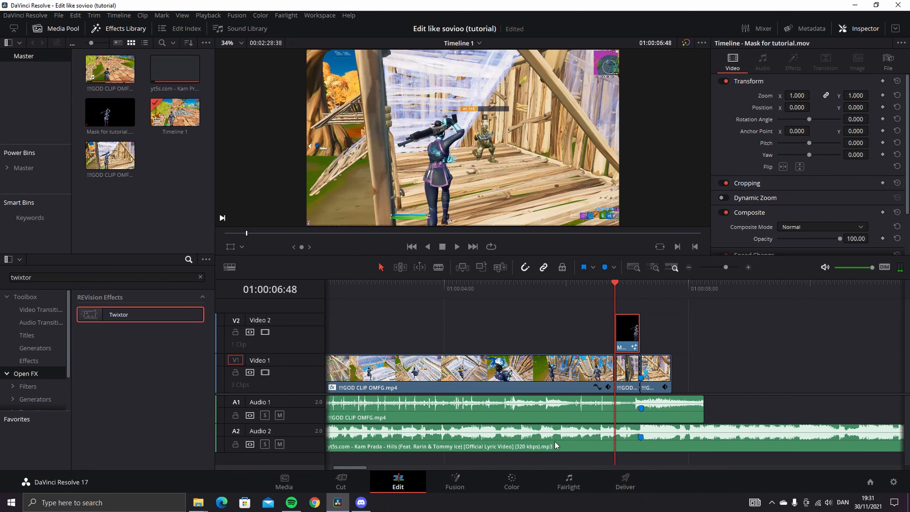
- On the Fusion page delete Displace1 and set S_HueSatBright1 Hue Shift to -0.89
click(454, 480)
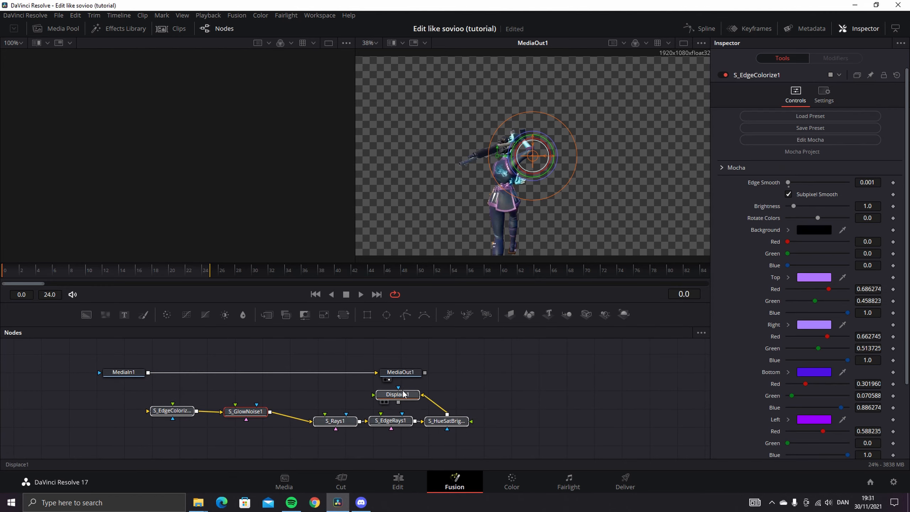
click(397, 395)
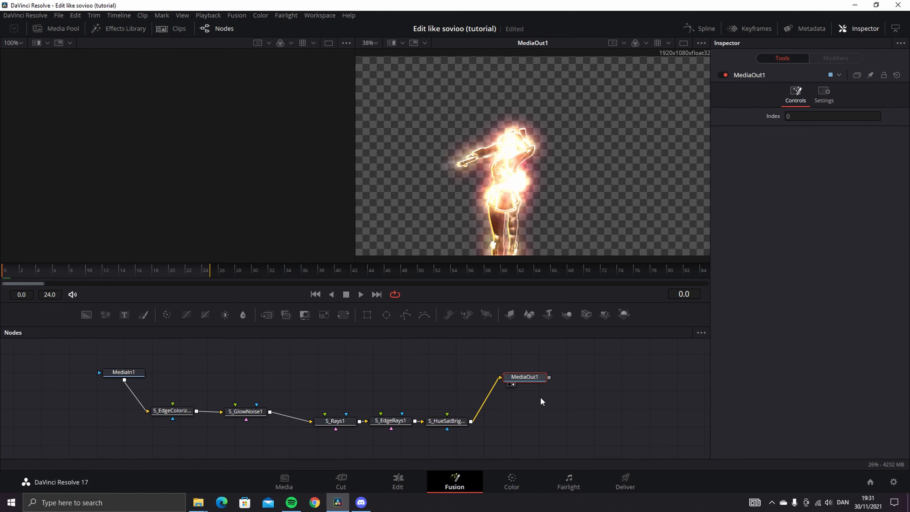
click(446, 420)
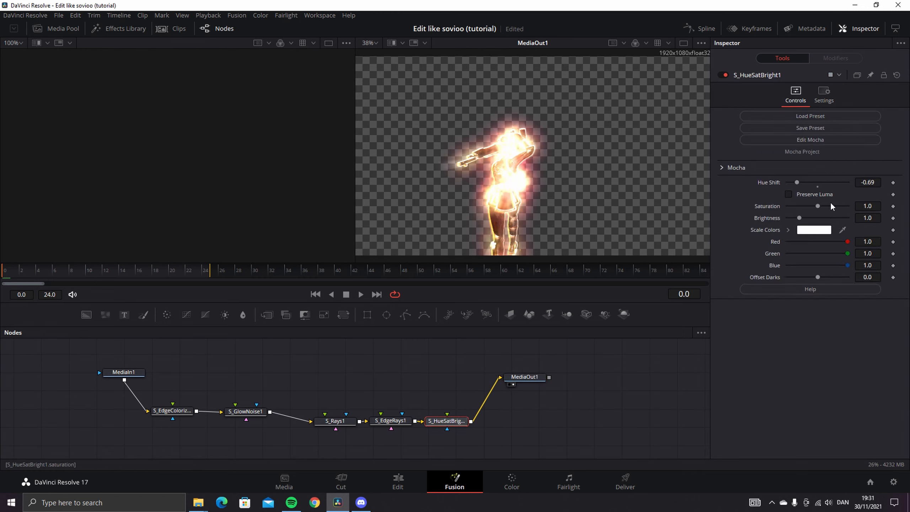
click(867, 182)
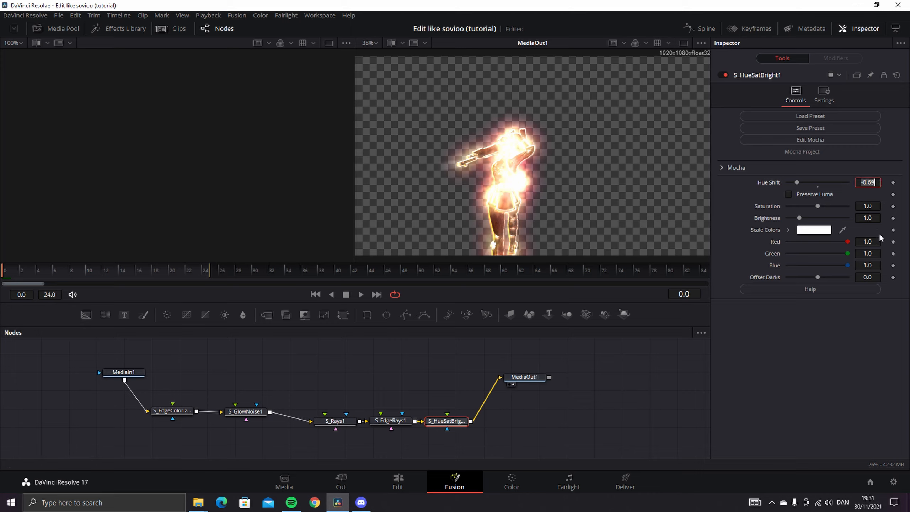
text(-.89)
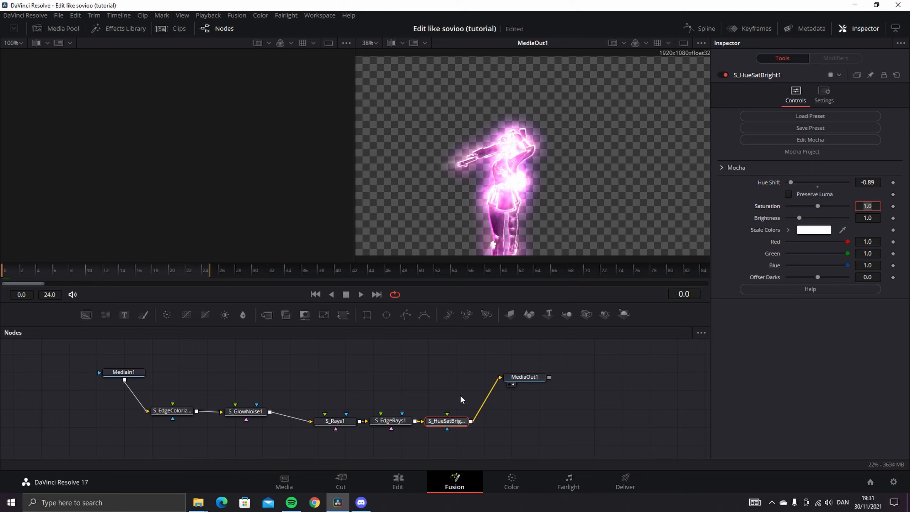
- Check the S_GlowNoise1 node settings and return to the Edit page
click(187, 270)
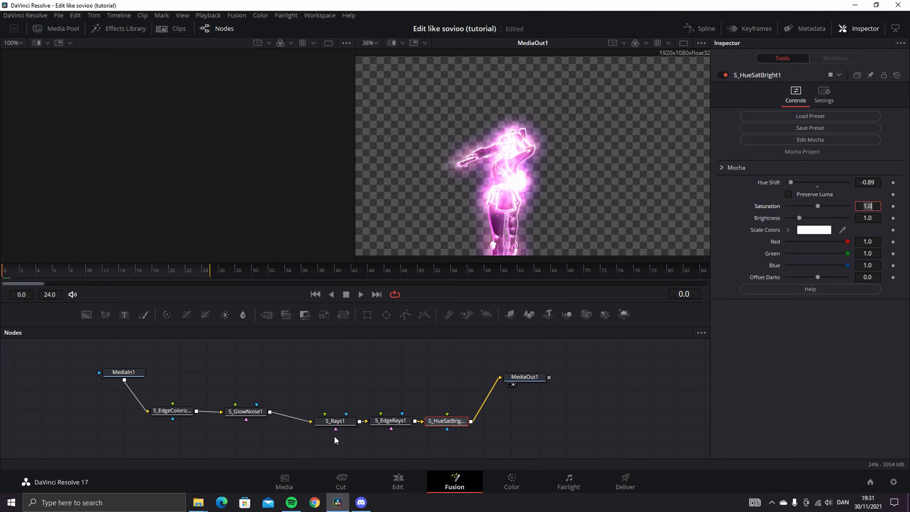
click(244, 411)
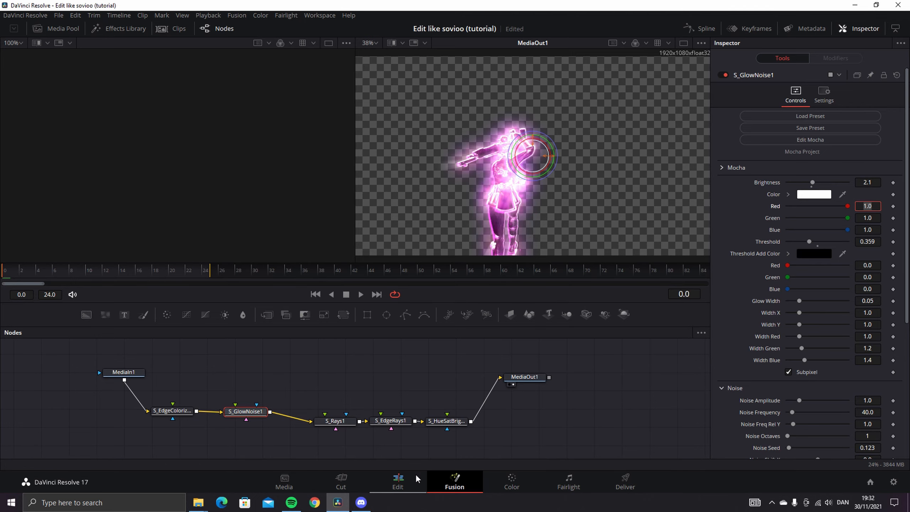
click(397, 480)
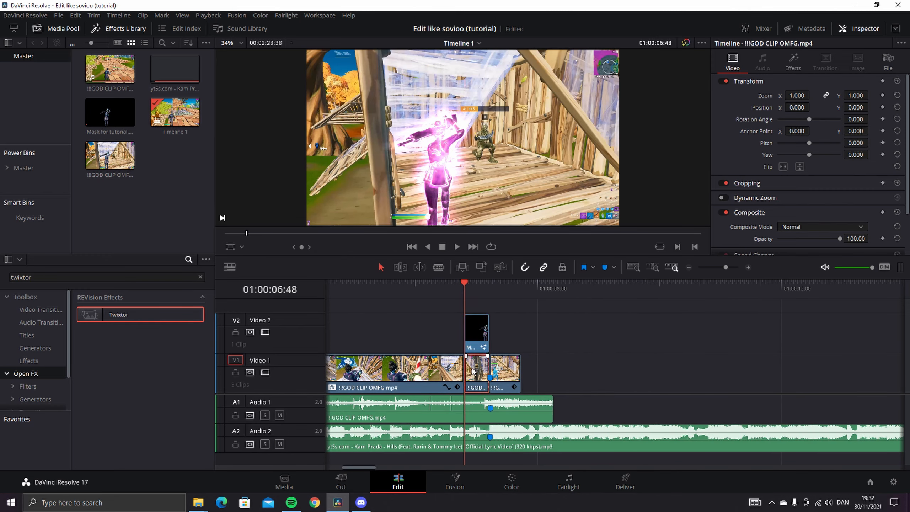
click(475, 330)
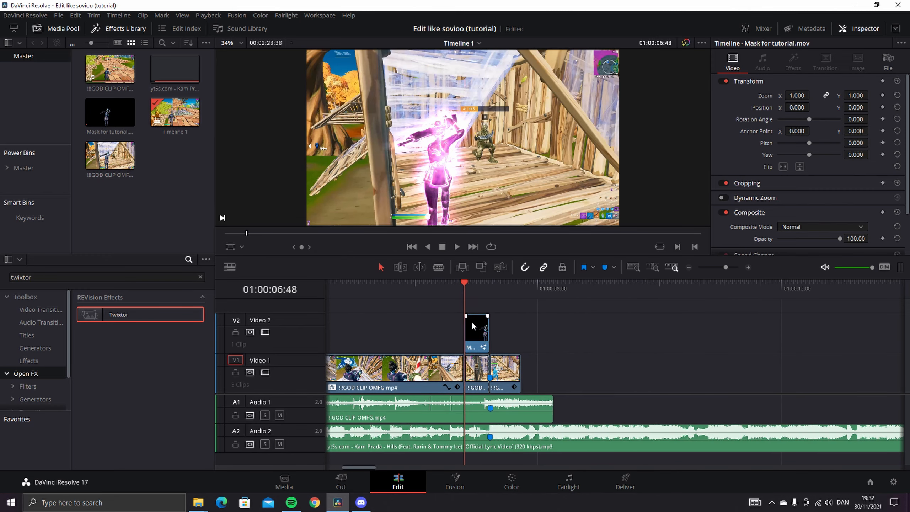
drag(712, 267, 727, 267)
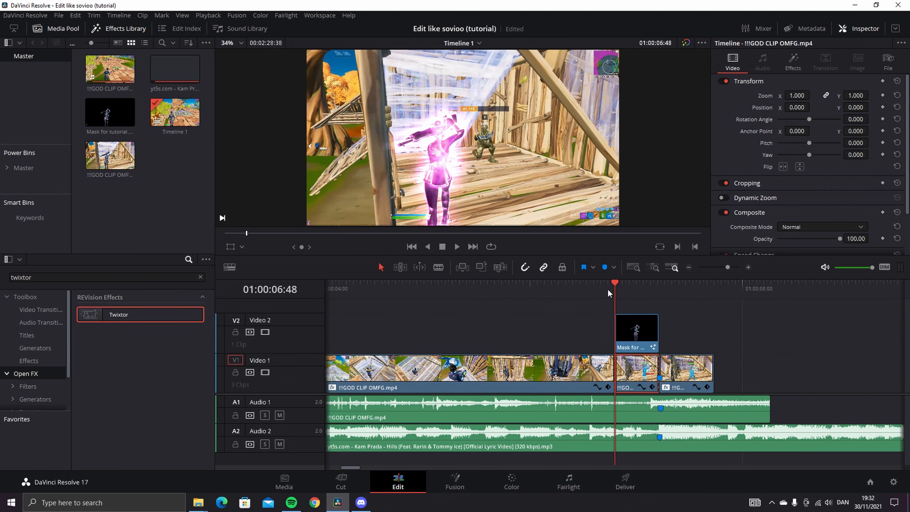
mouse_move(609, 293)
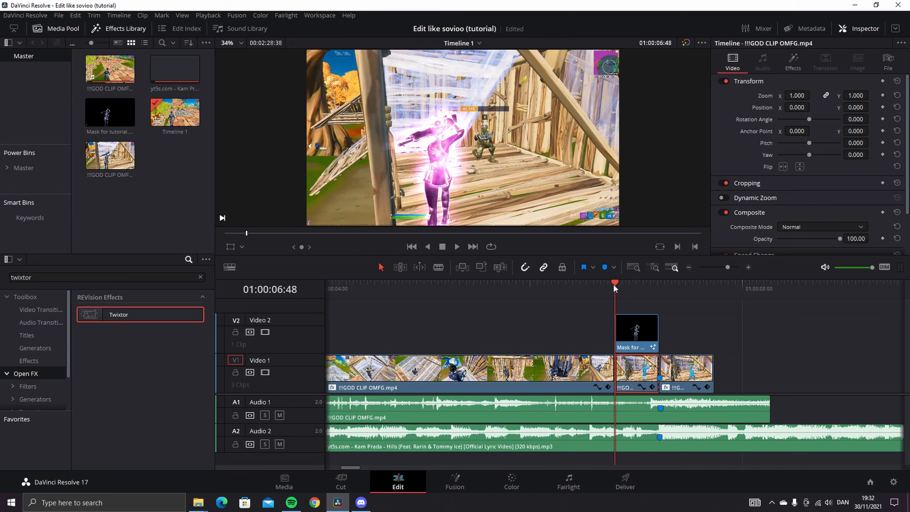
drag(614, 283, 628, 283)
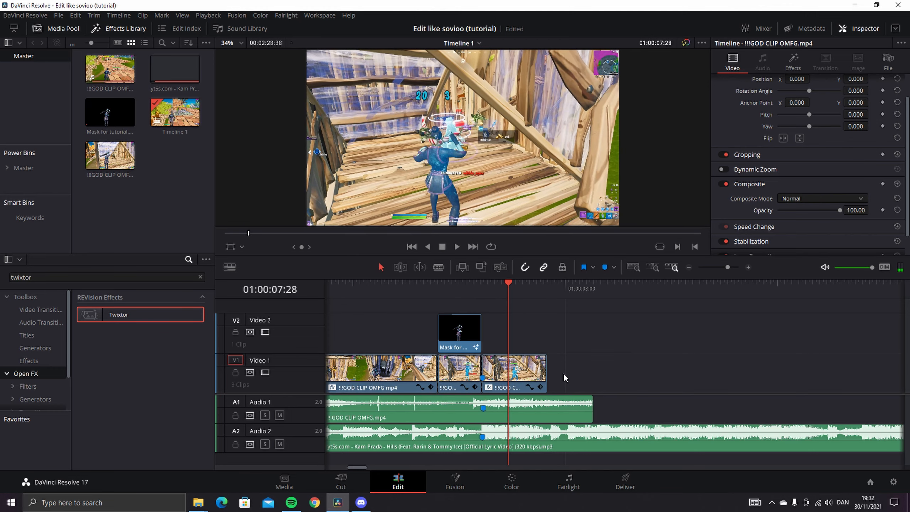
- Set the [Spiky] Shockwave clip's Composite Mode to Add and preview it over the gameplay
click(547, 283)
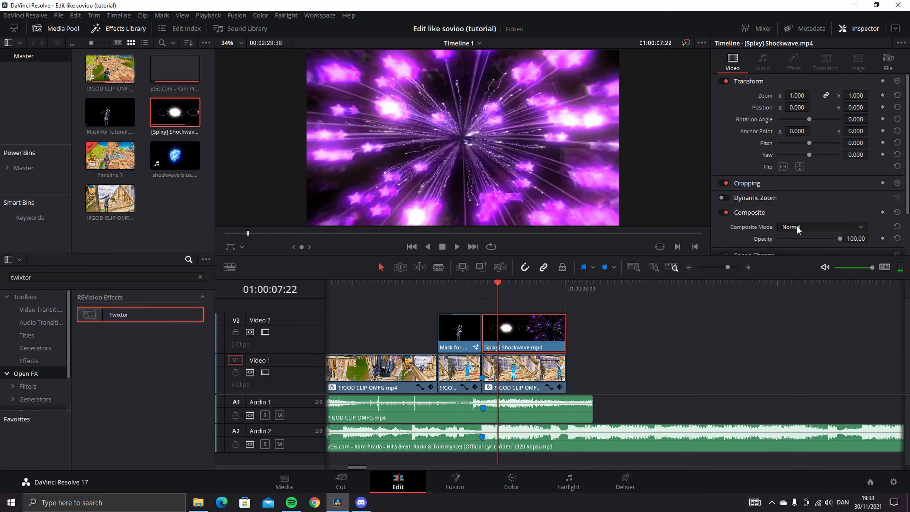
click(819, 226)
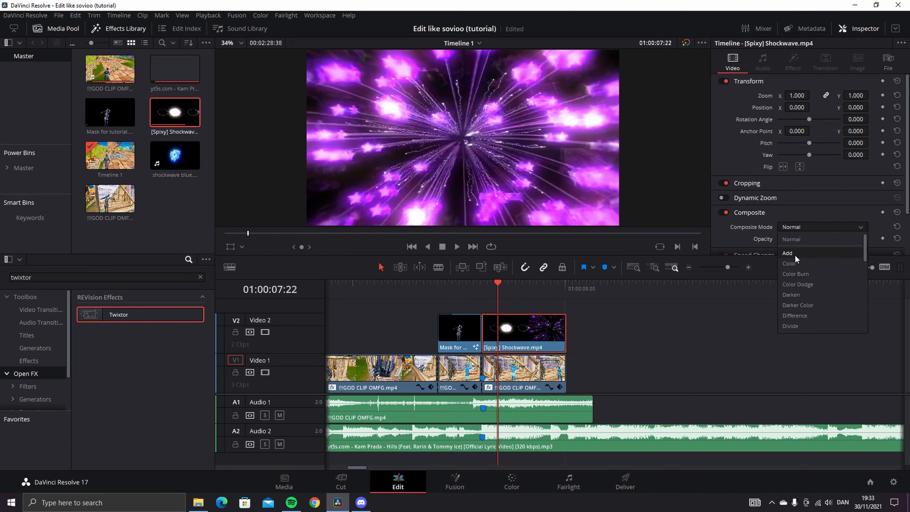
click(788, 252)
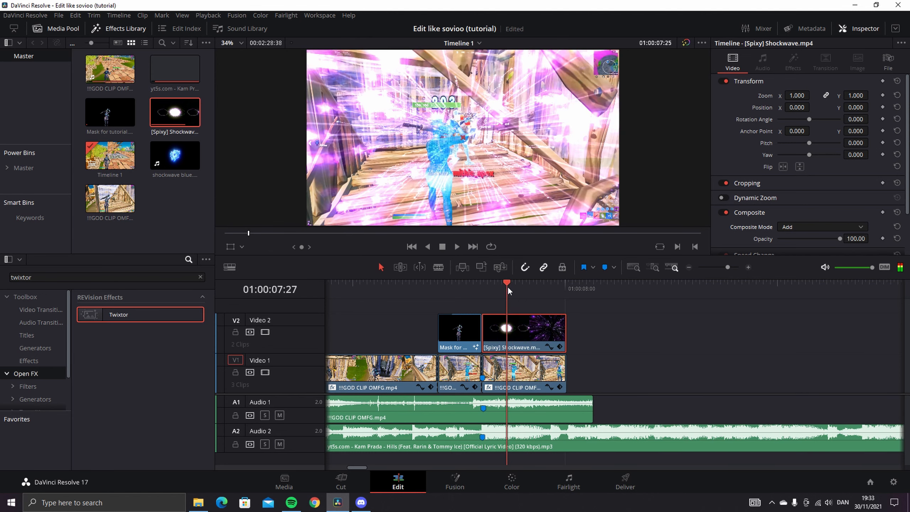
drag(506, 283, 533, 283)
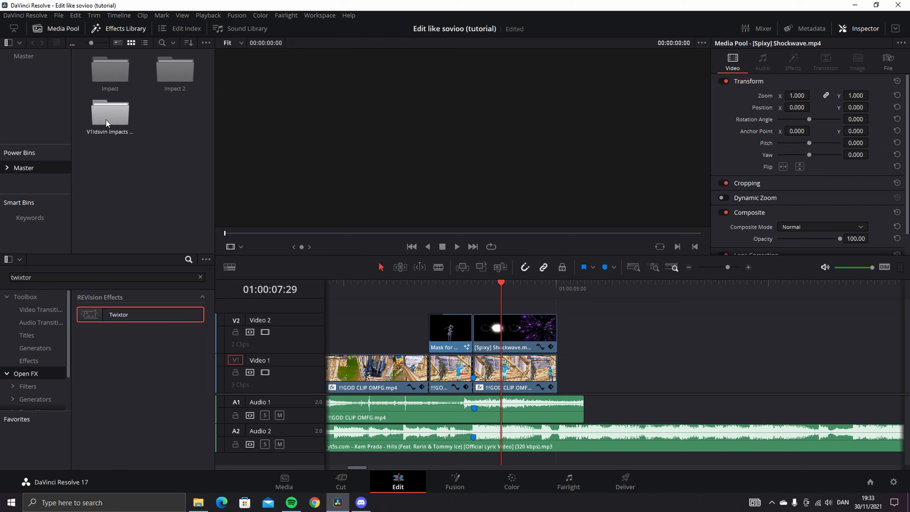
- From the V1dsvin Impacts bin, place Overedit Impact on V3 over the shockwave
double_click(110, 113)
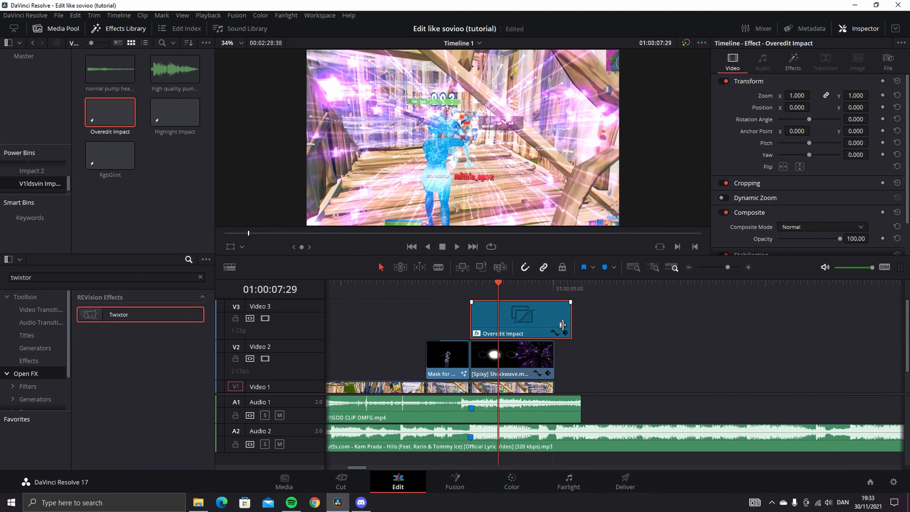
click(514, 283)
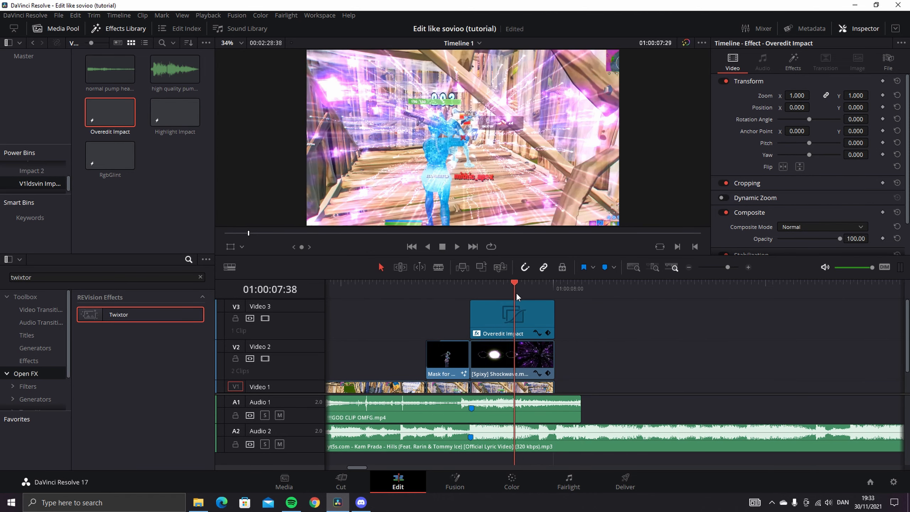
click(391, 288)
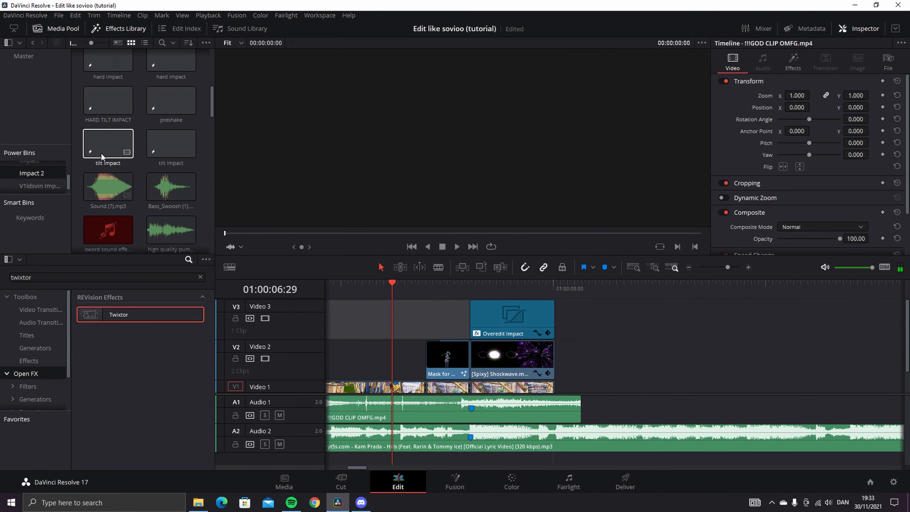
- Place the preshake effect on V3 before Overedit Impact and preview the shockwave section
drag(171, 99, 391, 310)
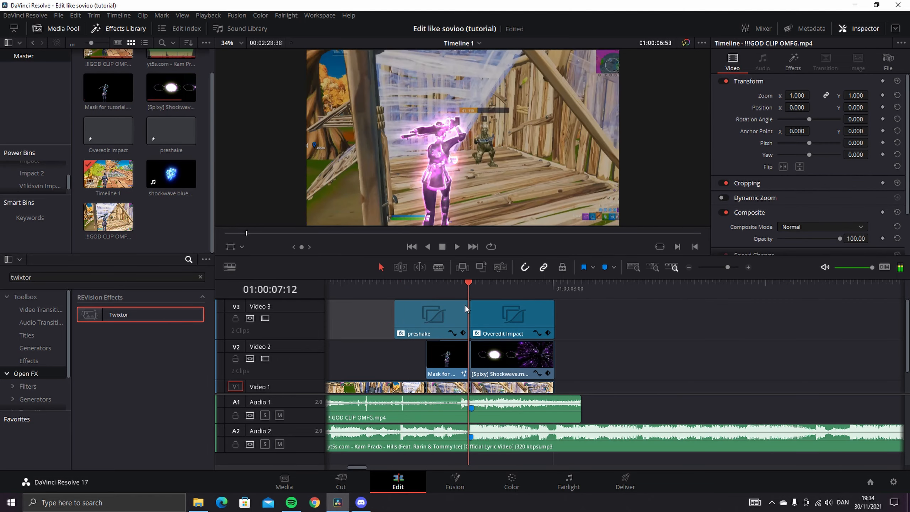
click(418, 314)
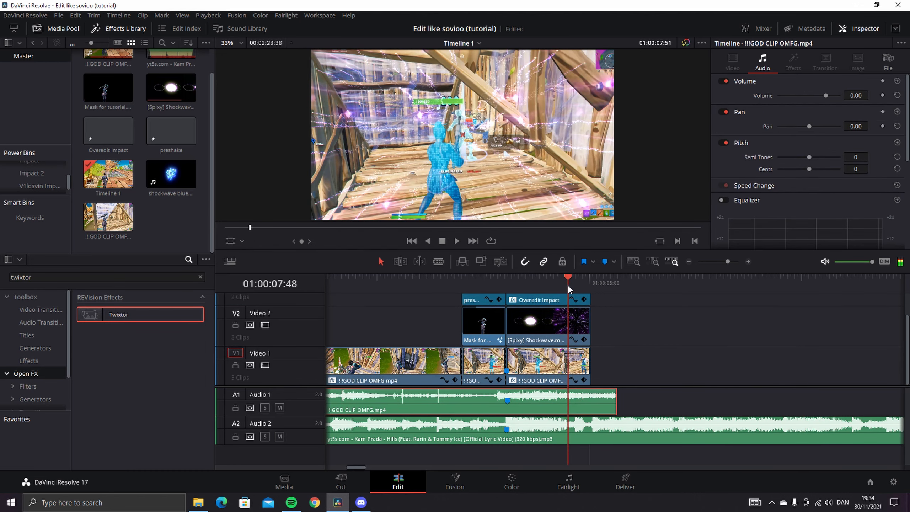
click(491, 276)
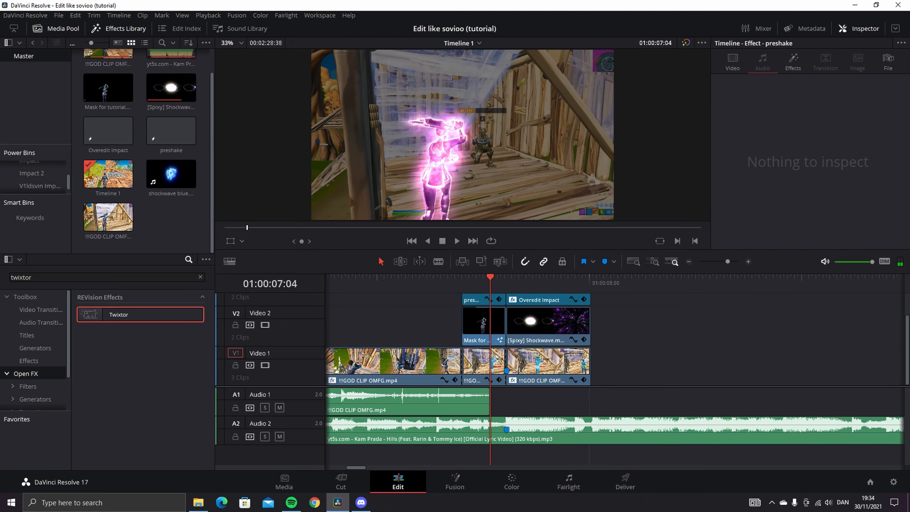
mouse_move(32, 172)
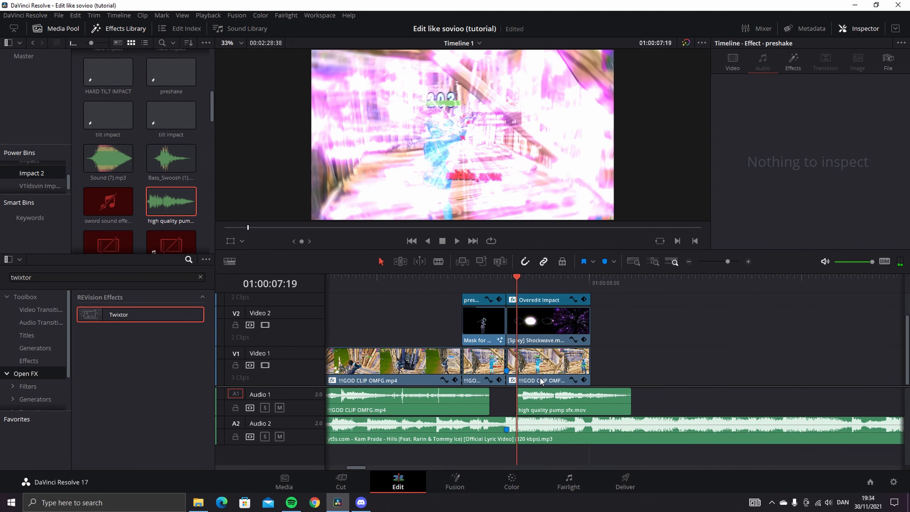
- Select the high quality pump sfx clip on A1 and set its Volume to -5.00
click(571, 400)
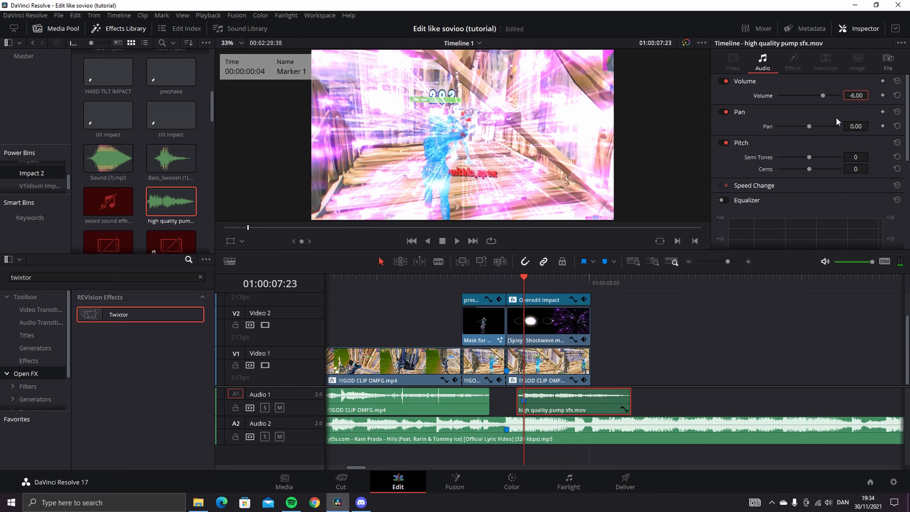
click(555, 400)
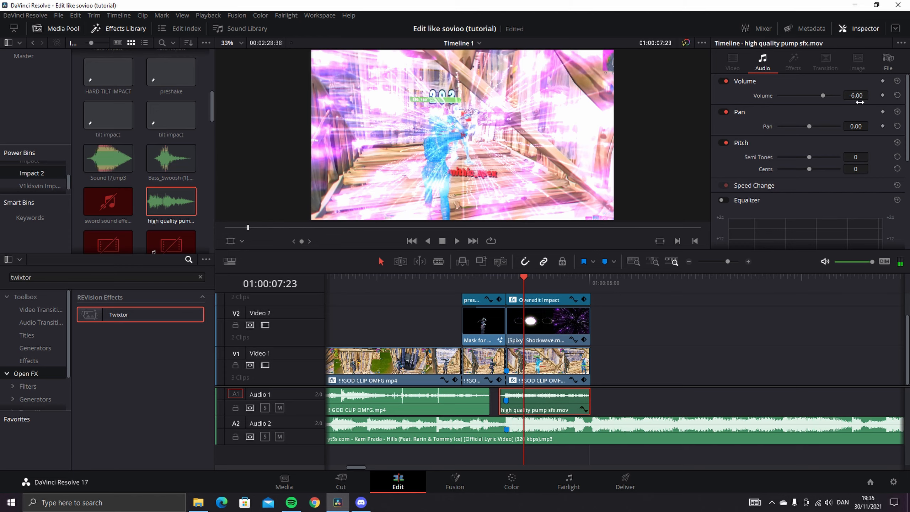
click(855, 95)
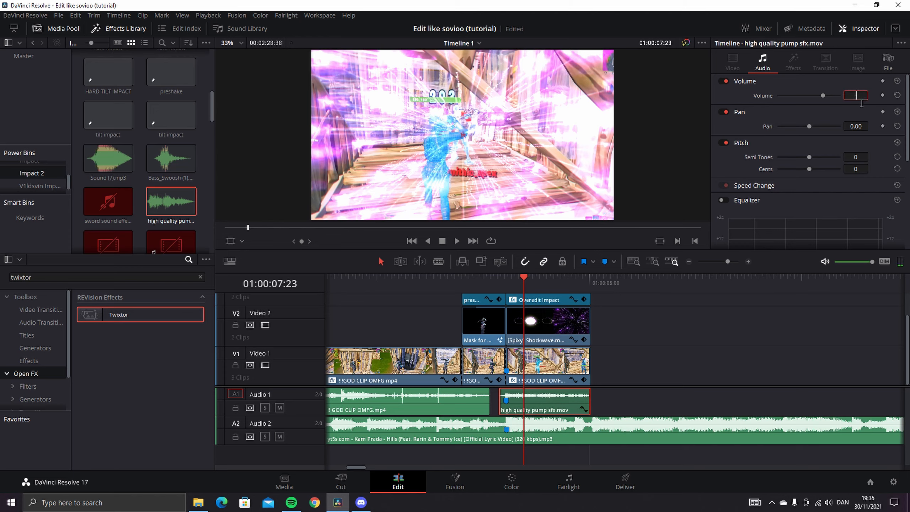
text(-5.00)
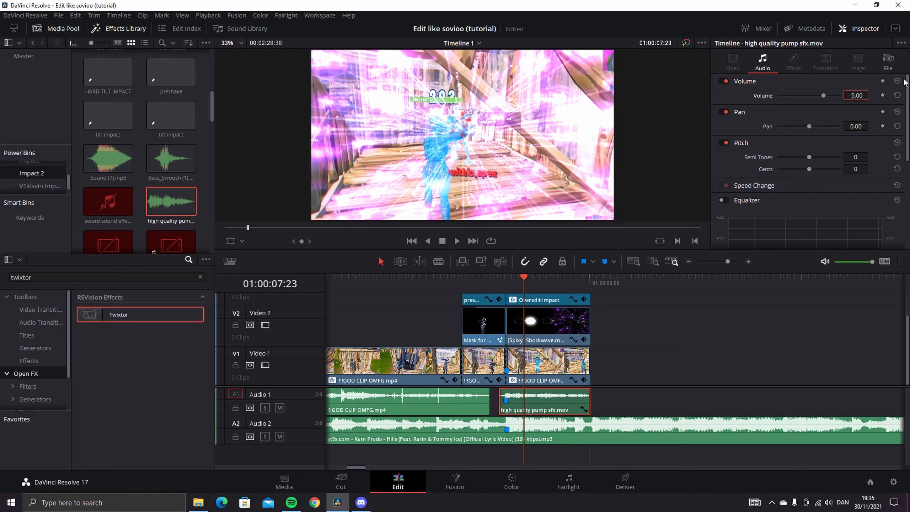
mouse_move(501, 308)
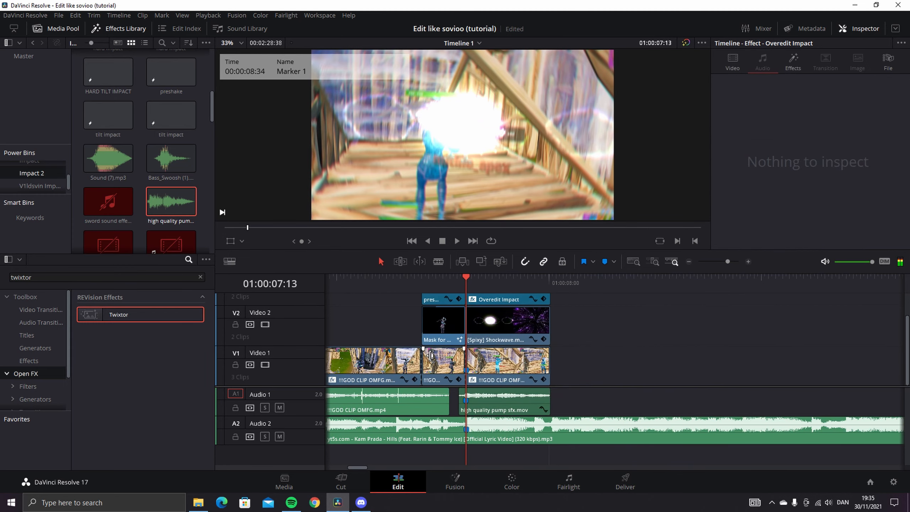
- Add a third audio track A3 to the timeline
click(171, 157)
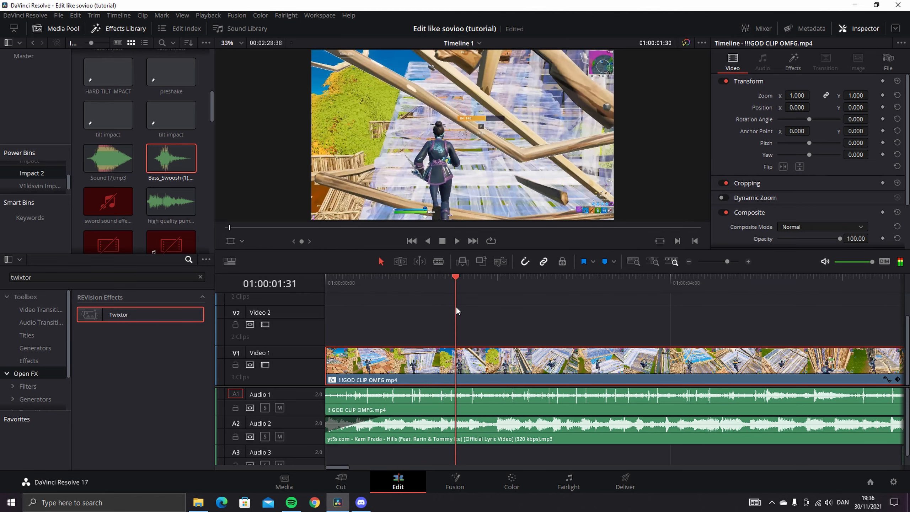
- Drop V1dsvin Ident.mov on V2 at the start and blade the gameplay where the ident ends
click(496, 277)
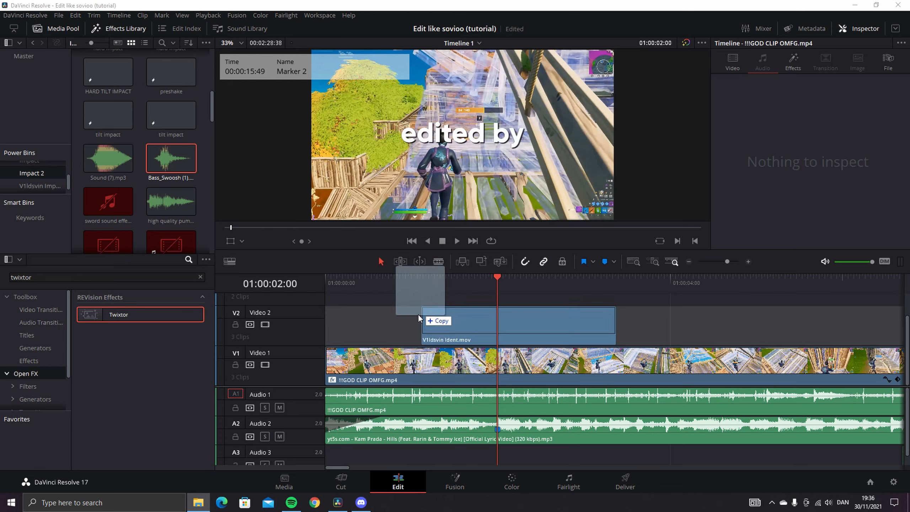
click(435, 325)
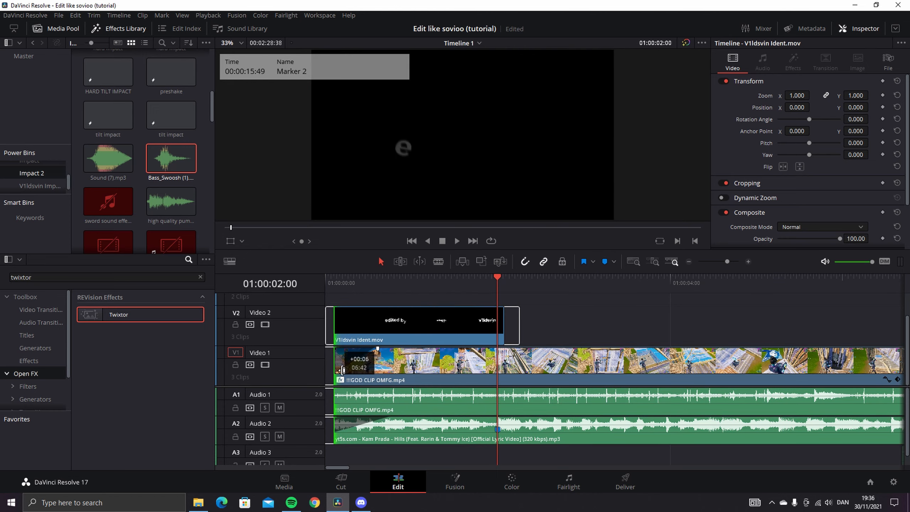
click(412, 325)
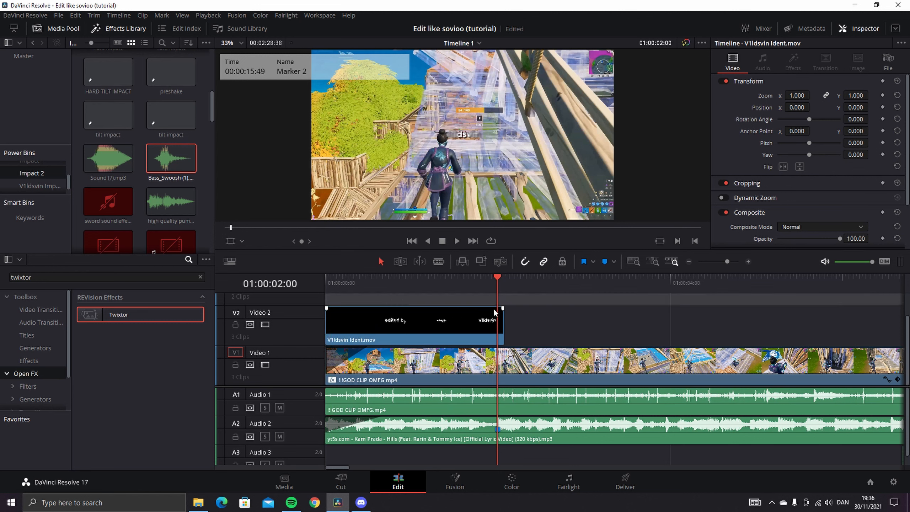
click(412, 322)
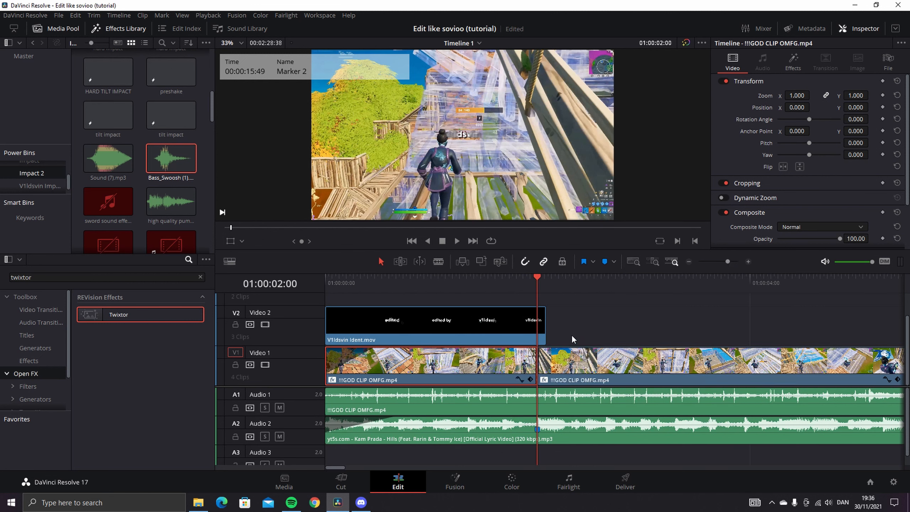
click(412, 362)
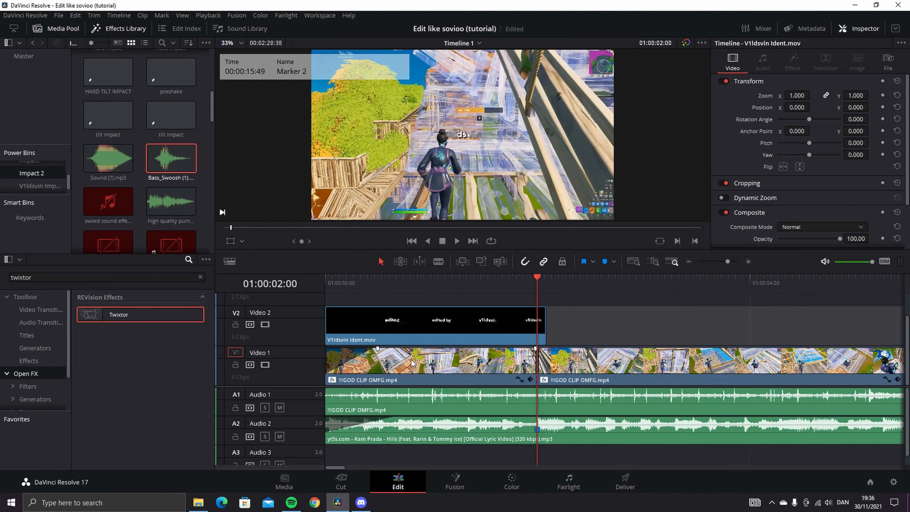
click(454, 481)
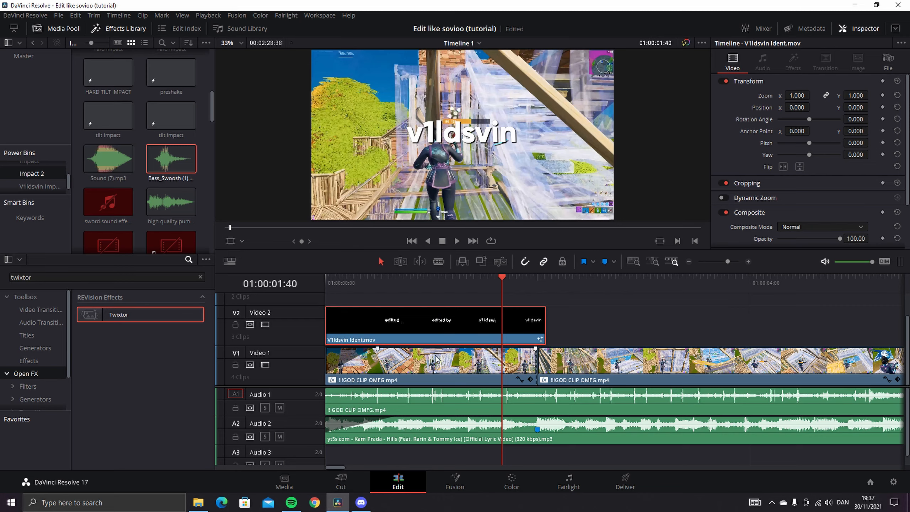
click(406, 362)
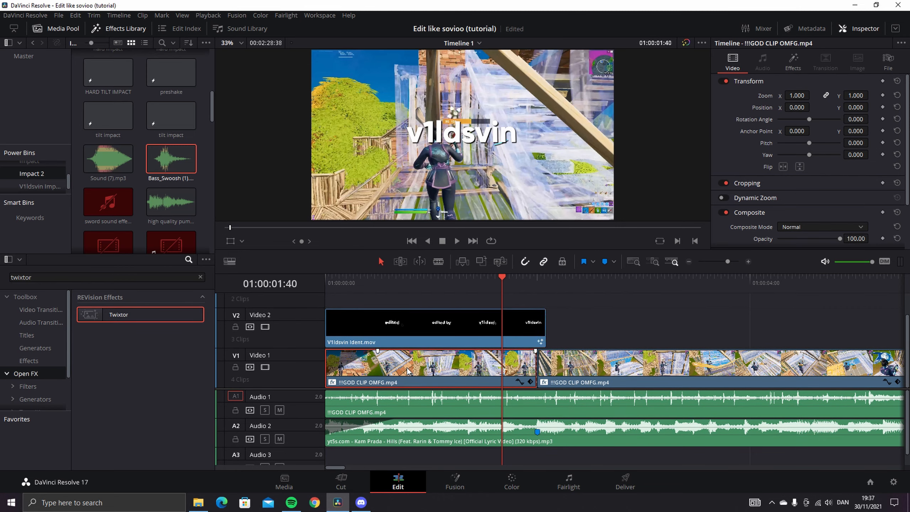
mouse_move(356, 310)
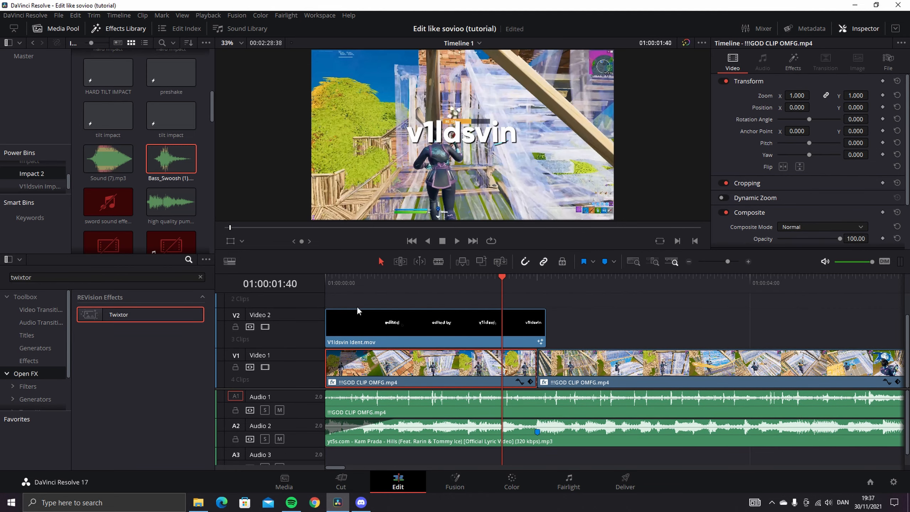
click(454, 480)
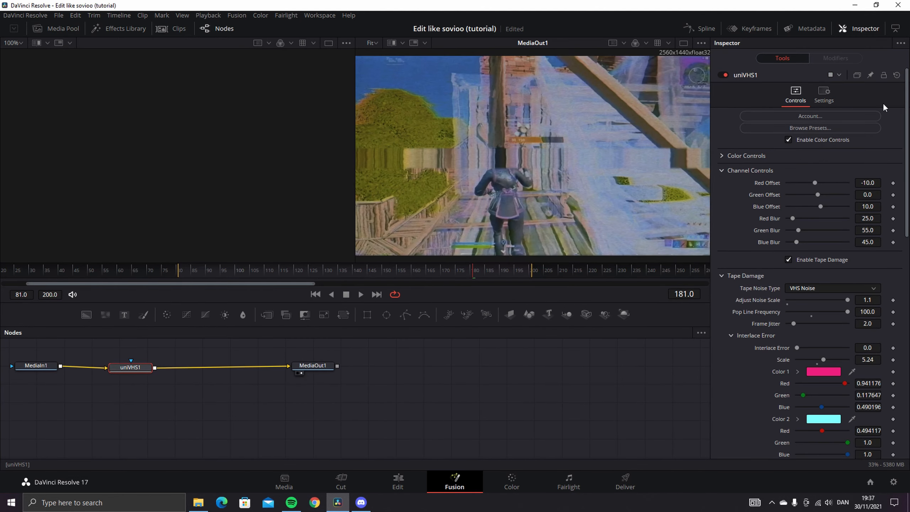
click(397, 482)
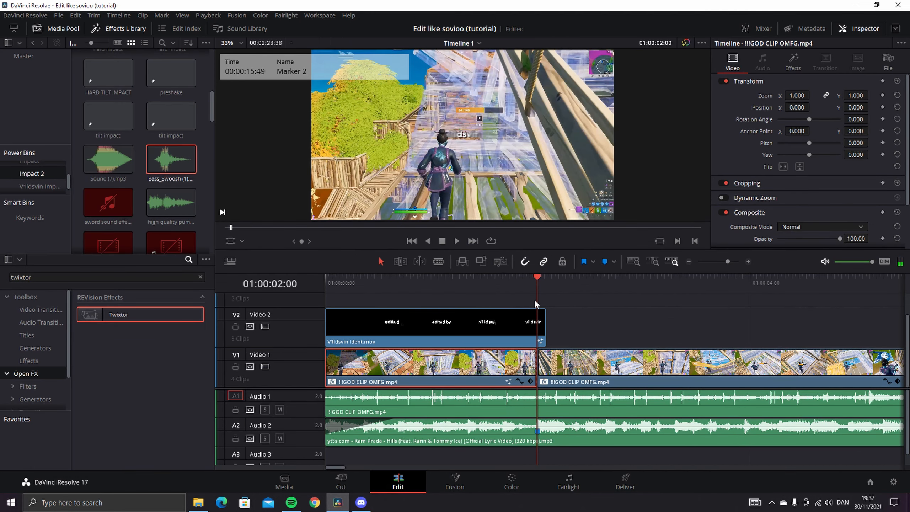
mouse_move(679, 277)
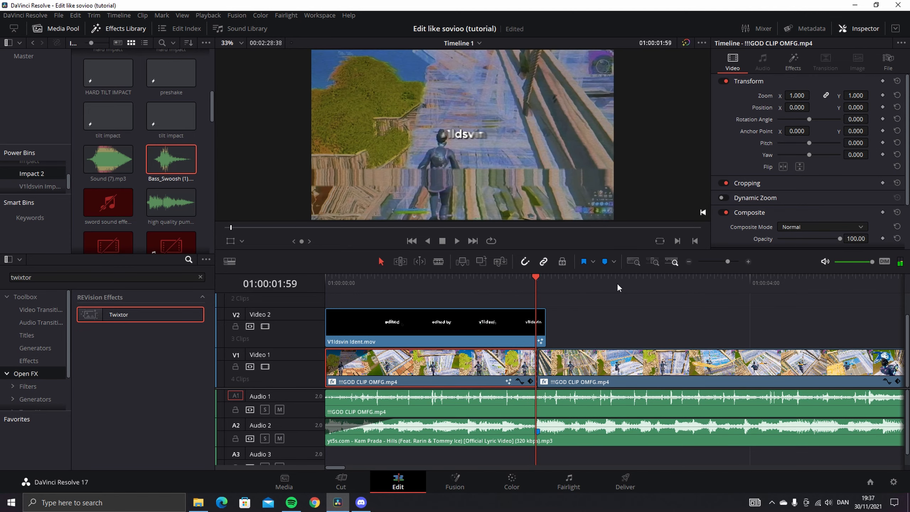
mouse_move(536, 287)
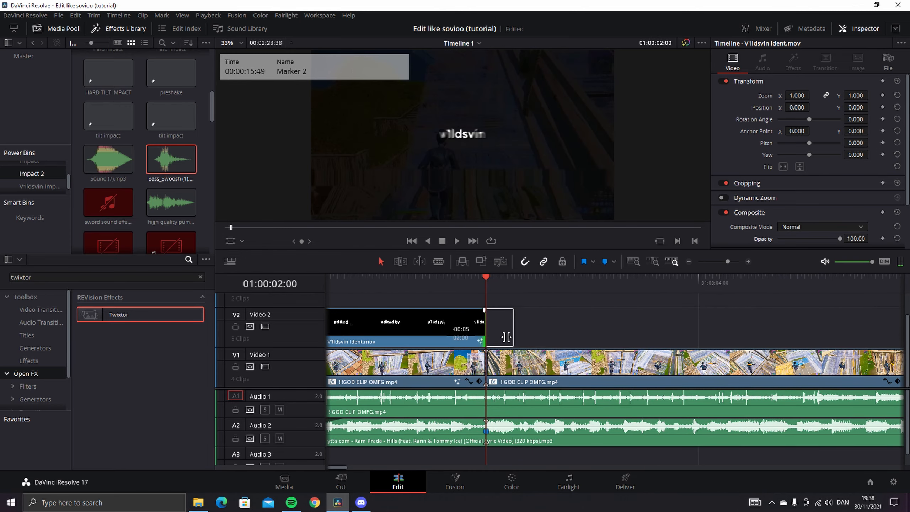
- Place the hard impact adjustment clip on Video 3 at the cut and check its S_Shake settings
click(108, 159)
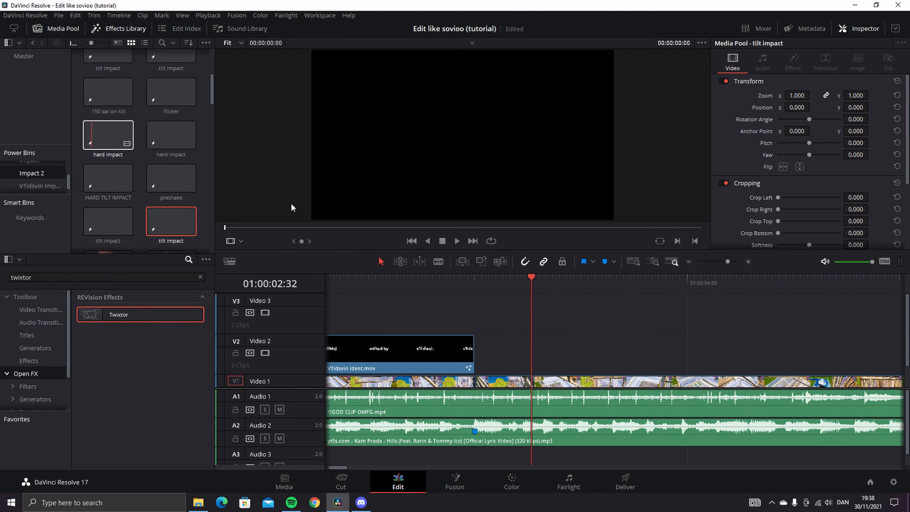
drag(108, 133, 539, 313)
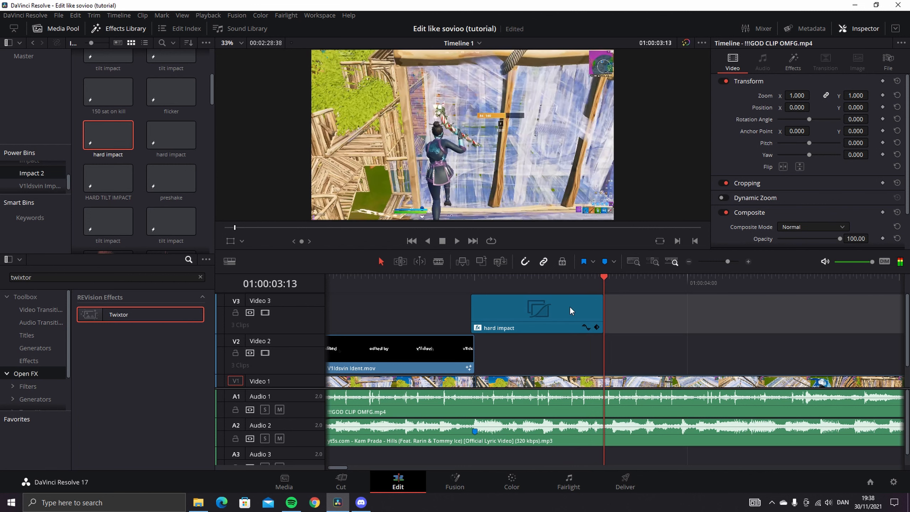
click(792, 60)
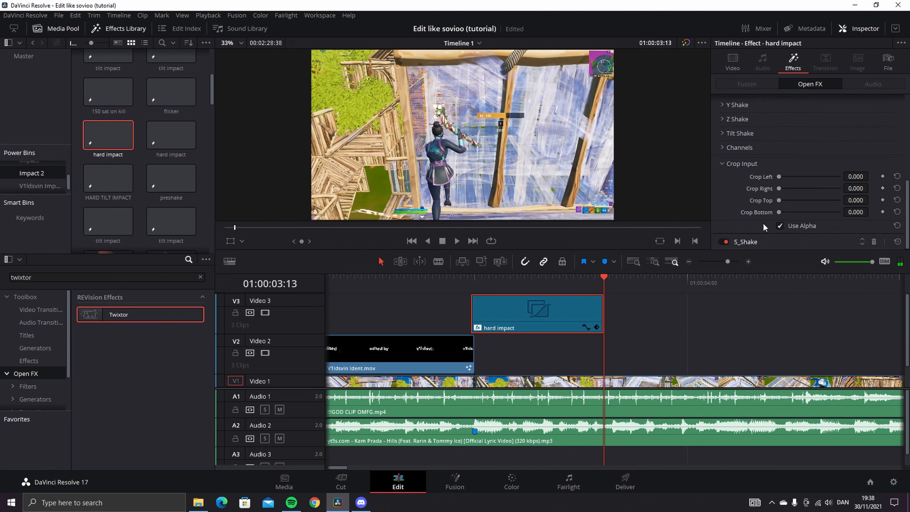
click(745, 100)
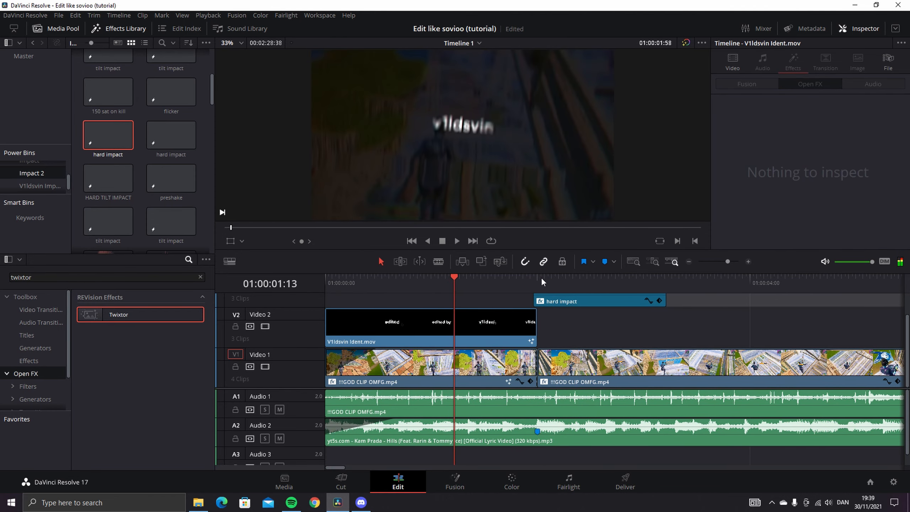
- Play the edit to preview the hard impact shake
click(440, 276)
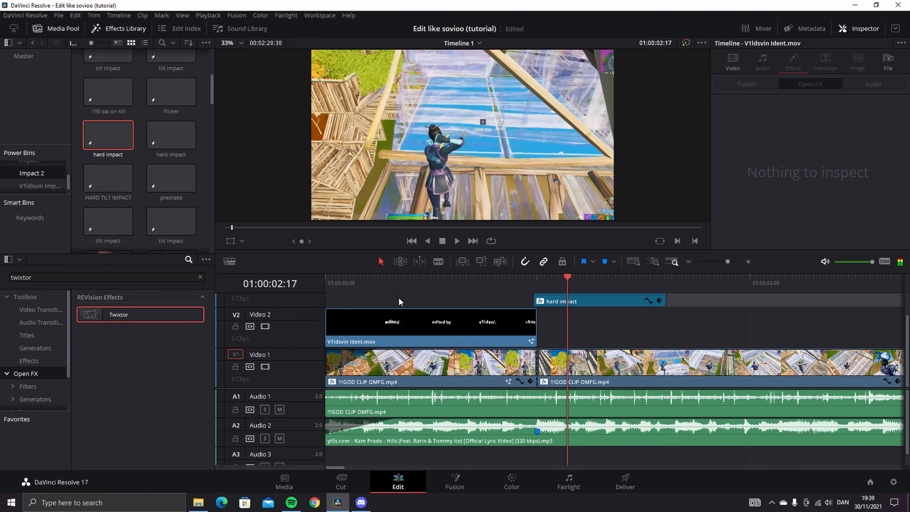
click(560, 301)
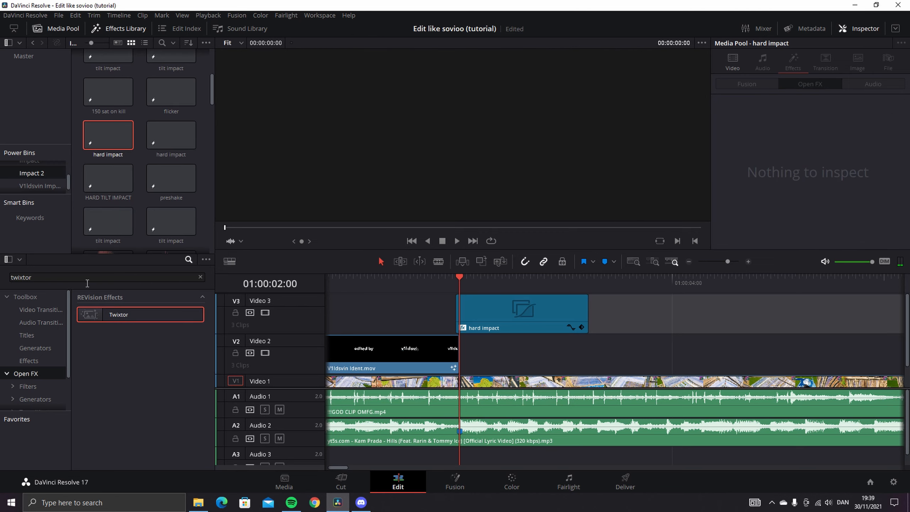
- Place an Adjustment Clip on Video 4 directly above the hard impact clip
key(Backspace)
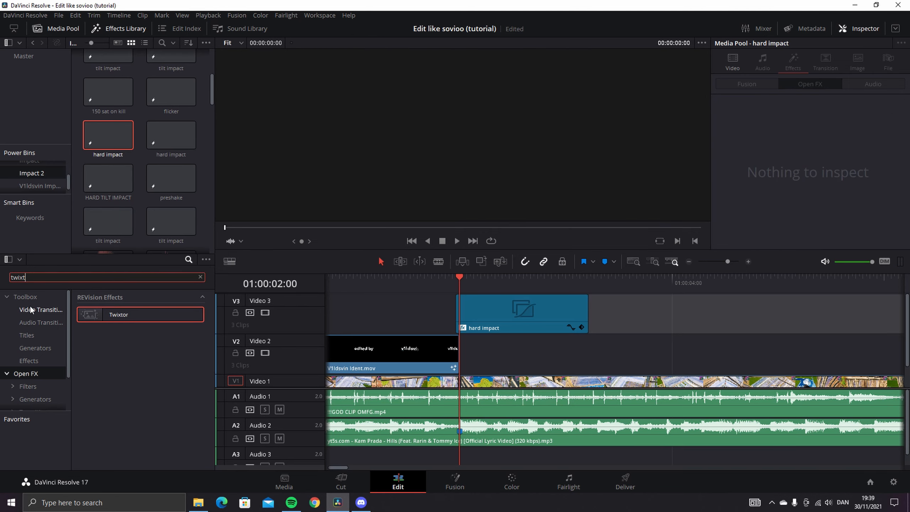
text(lens blur)
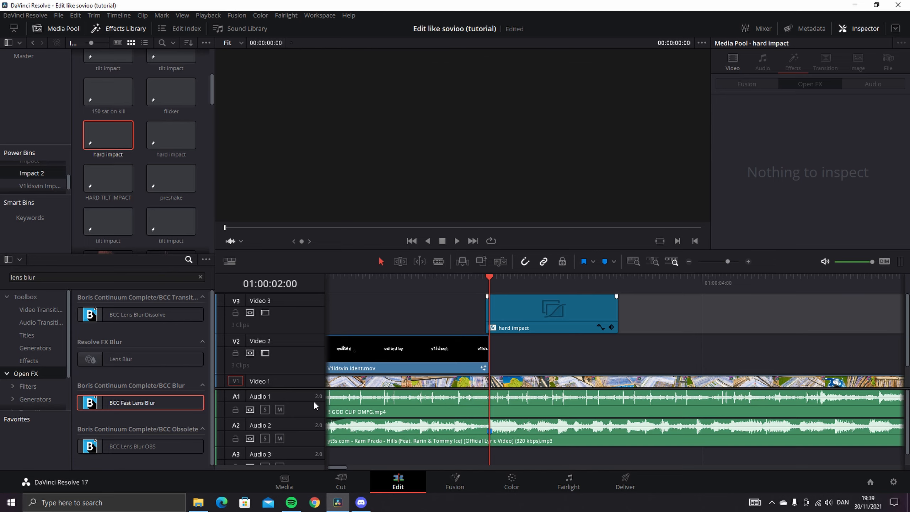
click(552, 313)
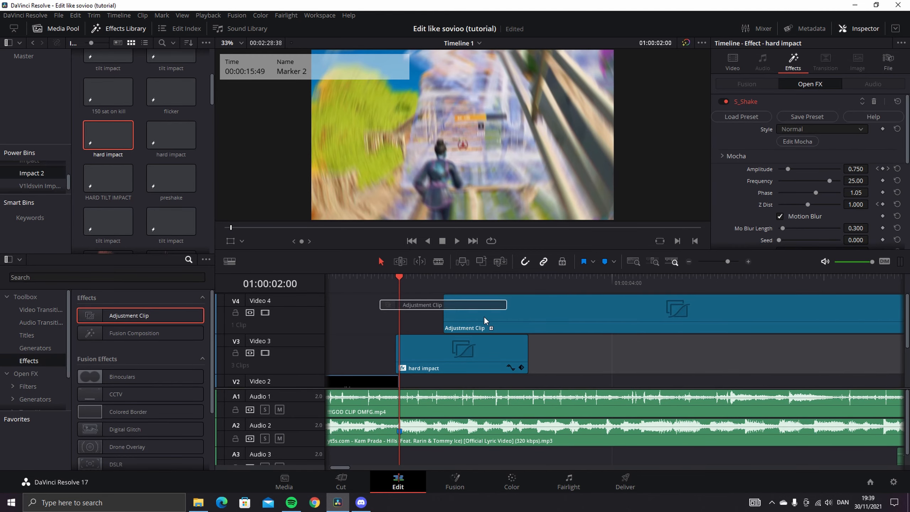
drag(727, 262, 720, 261)
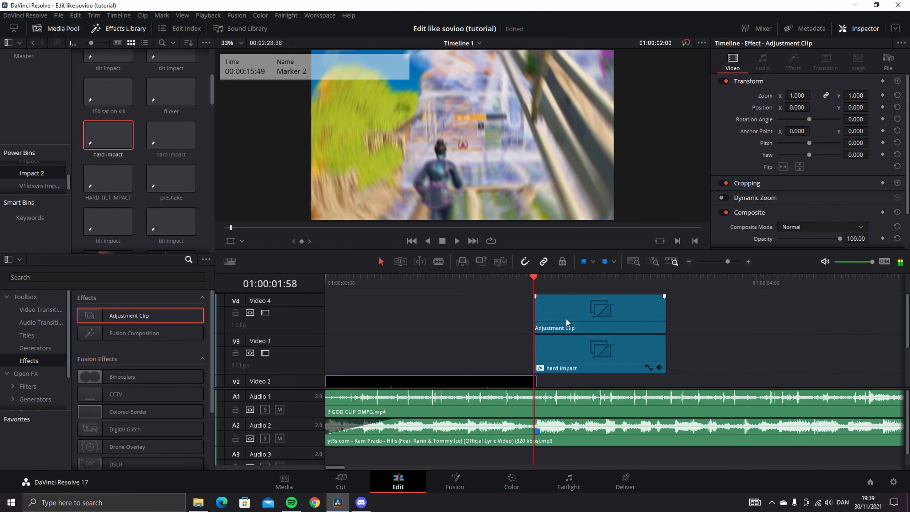
- Apply BCC Fast Lens Blur to the adjustment clip and remove the stray dissolve from hard impact
click(599, 313)
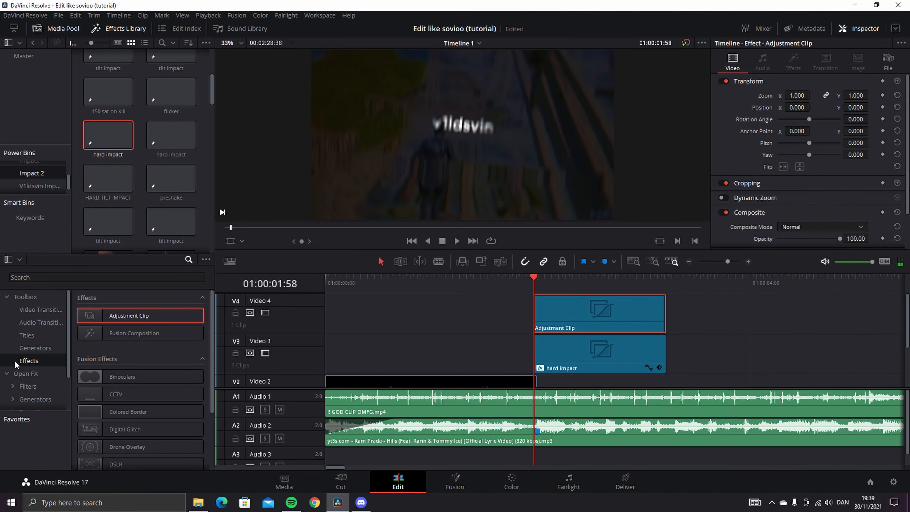
text(lens blur)
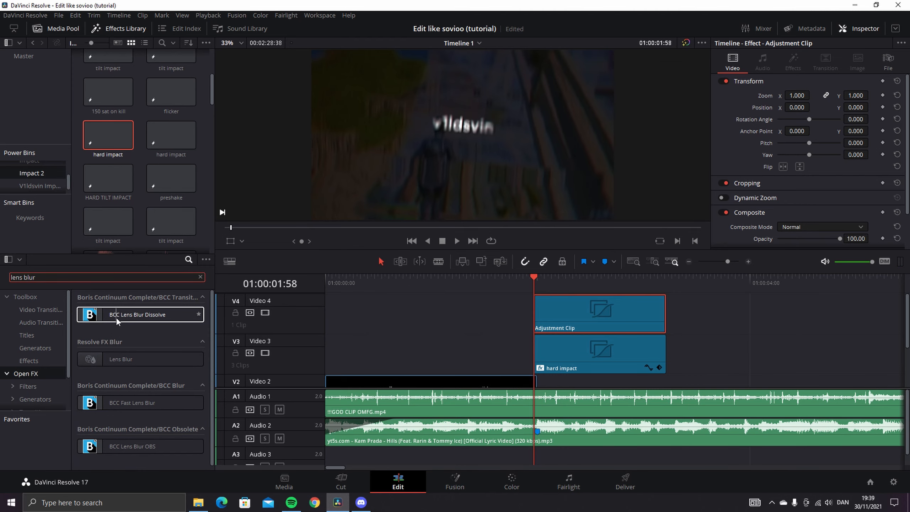
drag(132, 402, 577, 302)
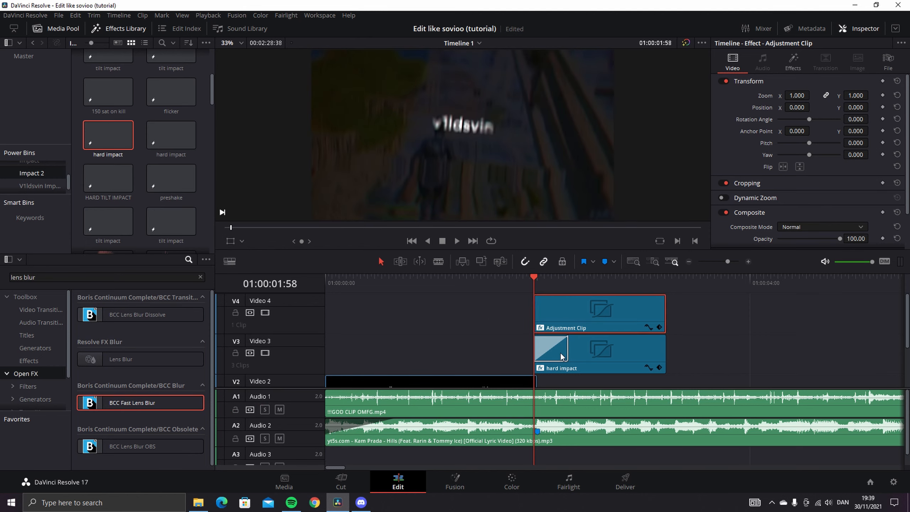
click(549, 348)
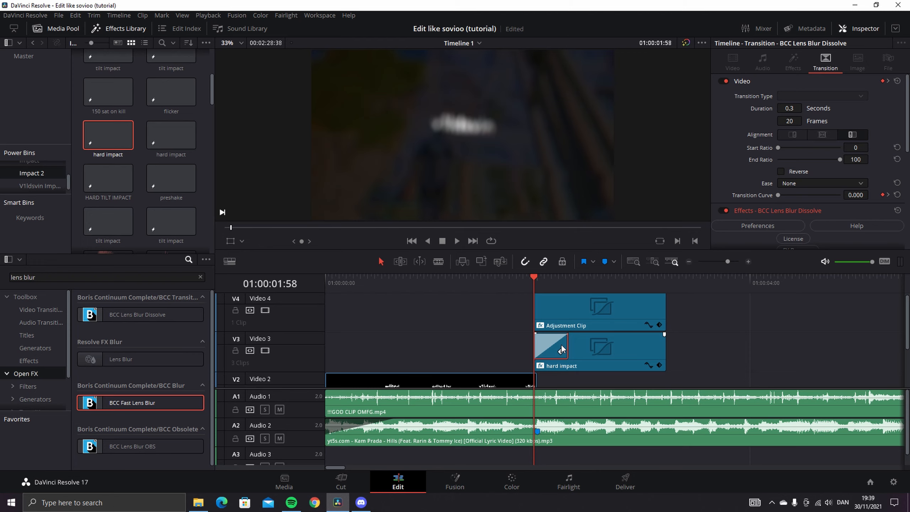
click(552, 346)
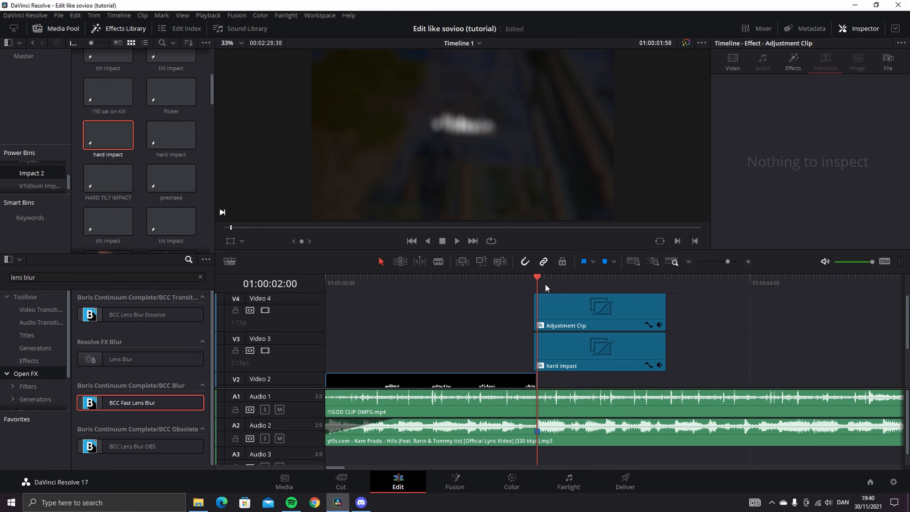
- Lower the lens blur's Scale X and Scale Y to 80 in Open FX and scrub to preview
click(597, 310)
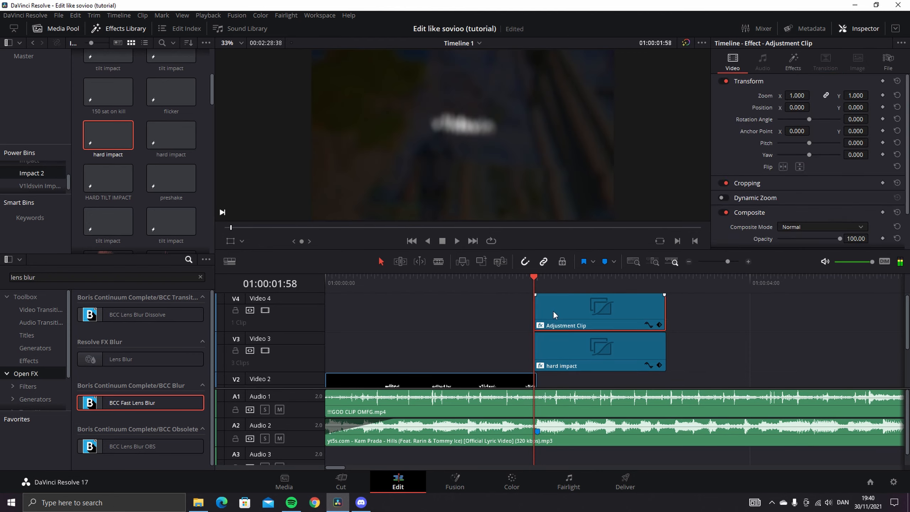
click(793, 61)
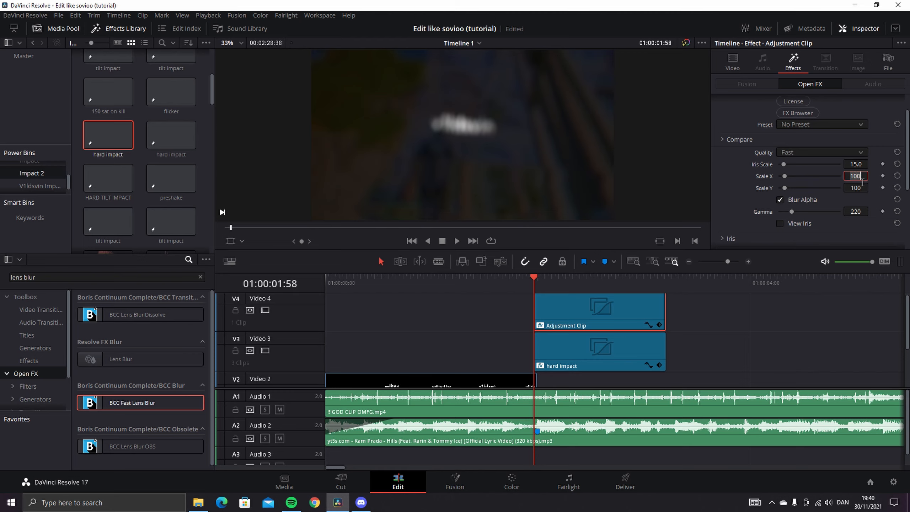
text(60)
click(854, 188)
text(80)
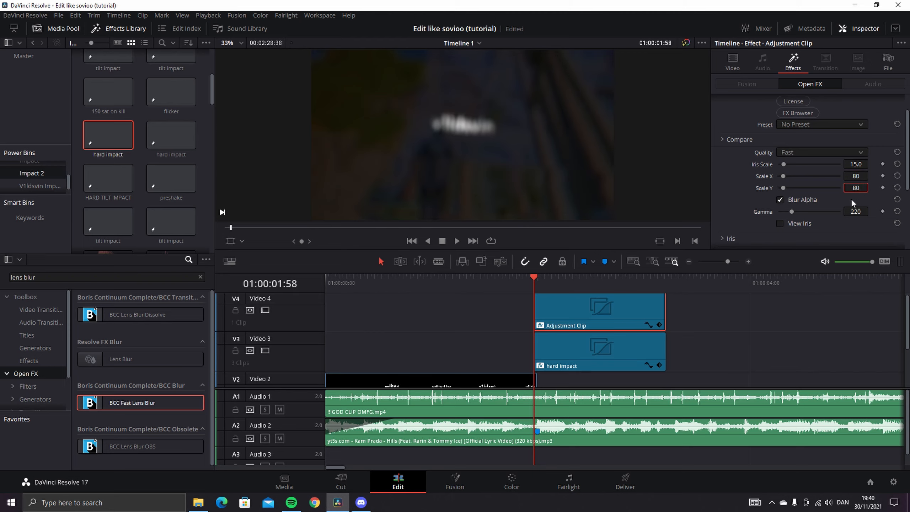
mouse_move(535, 289)
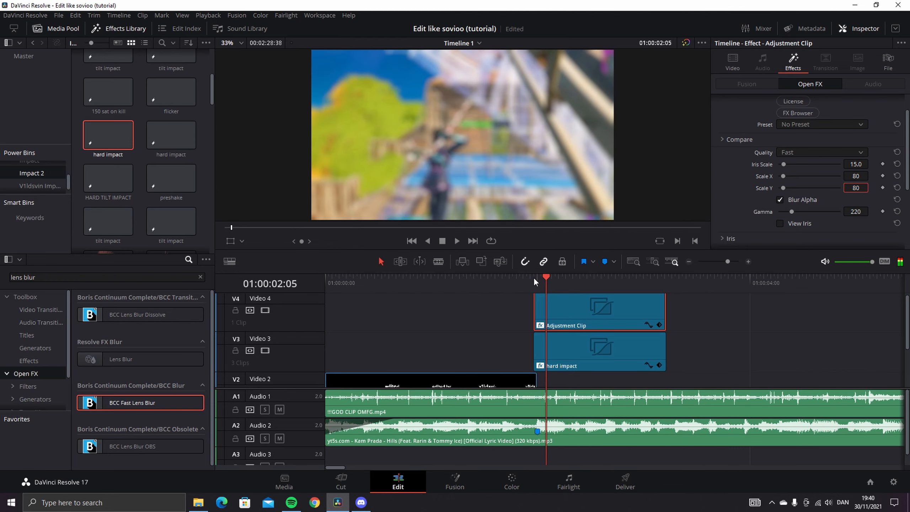
drag(545, 276, 553, 276)
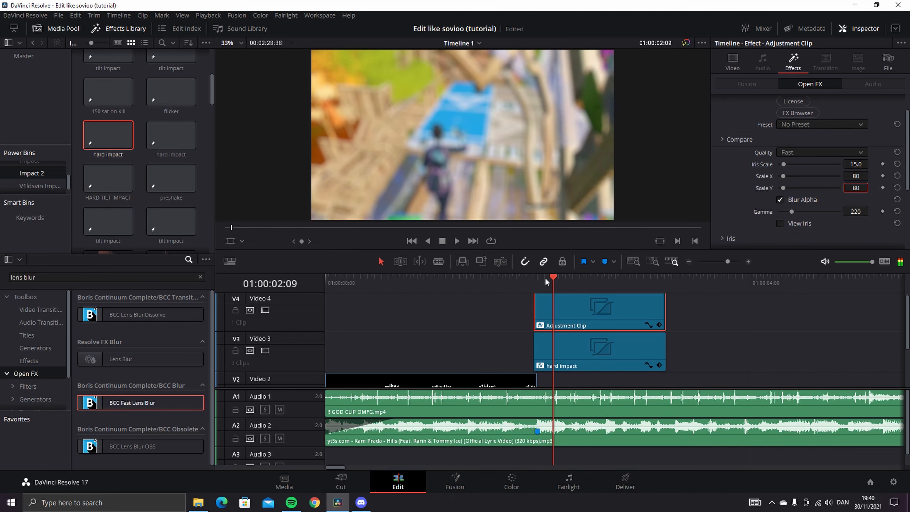